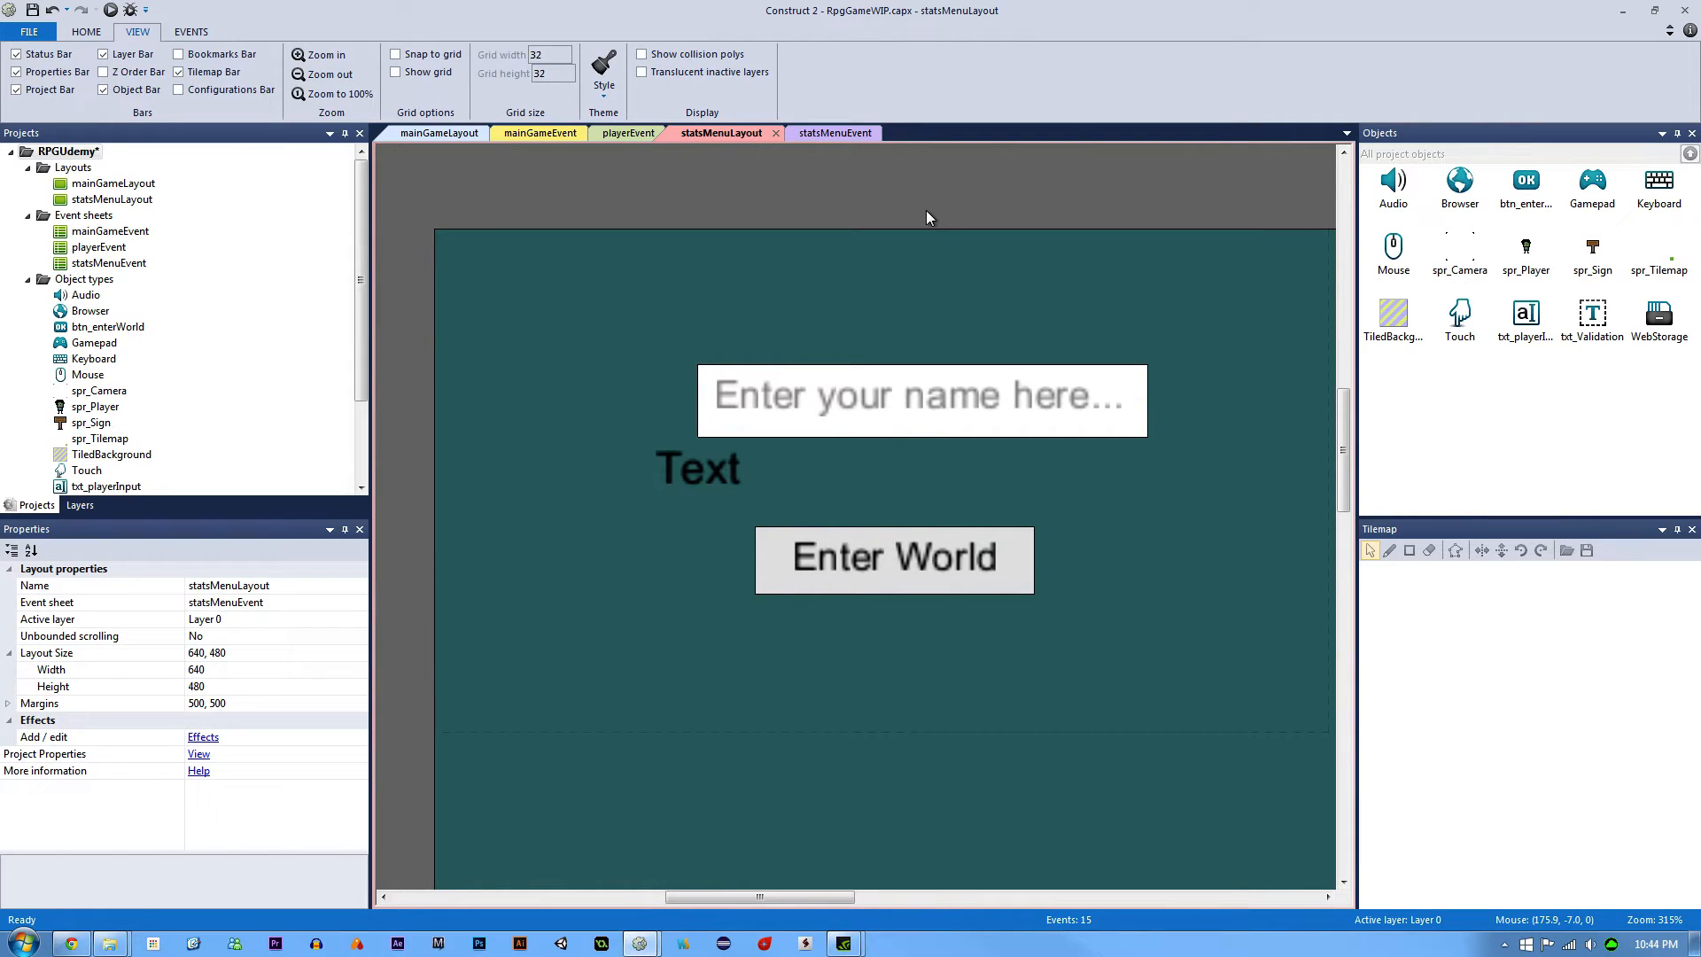
# Step: Add a Dictionary object to the project from the Insert New Object dialog
pyautogui.click(921, 395)
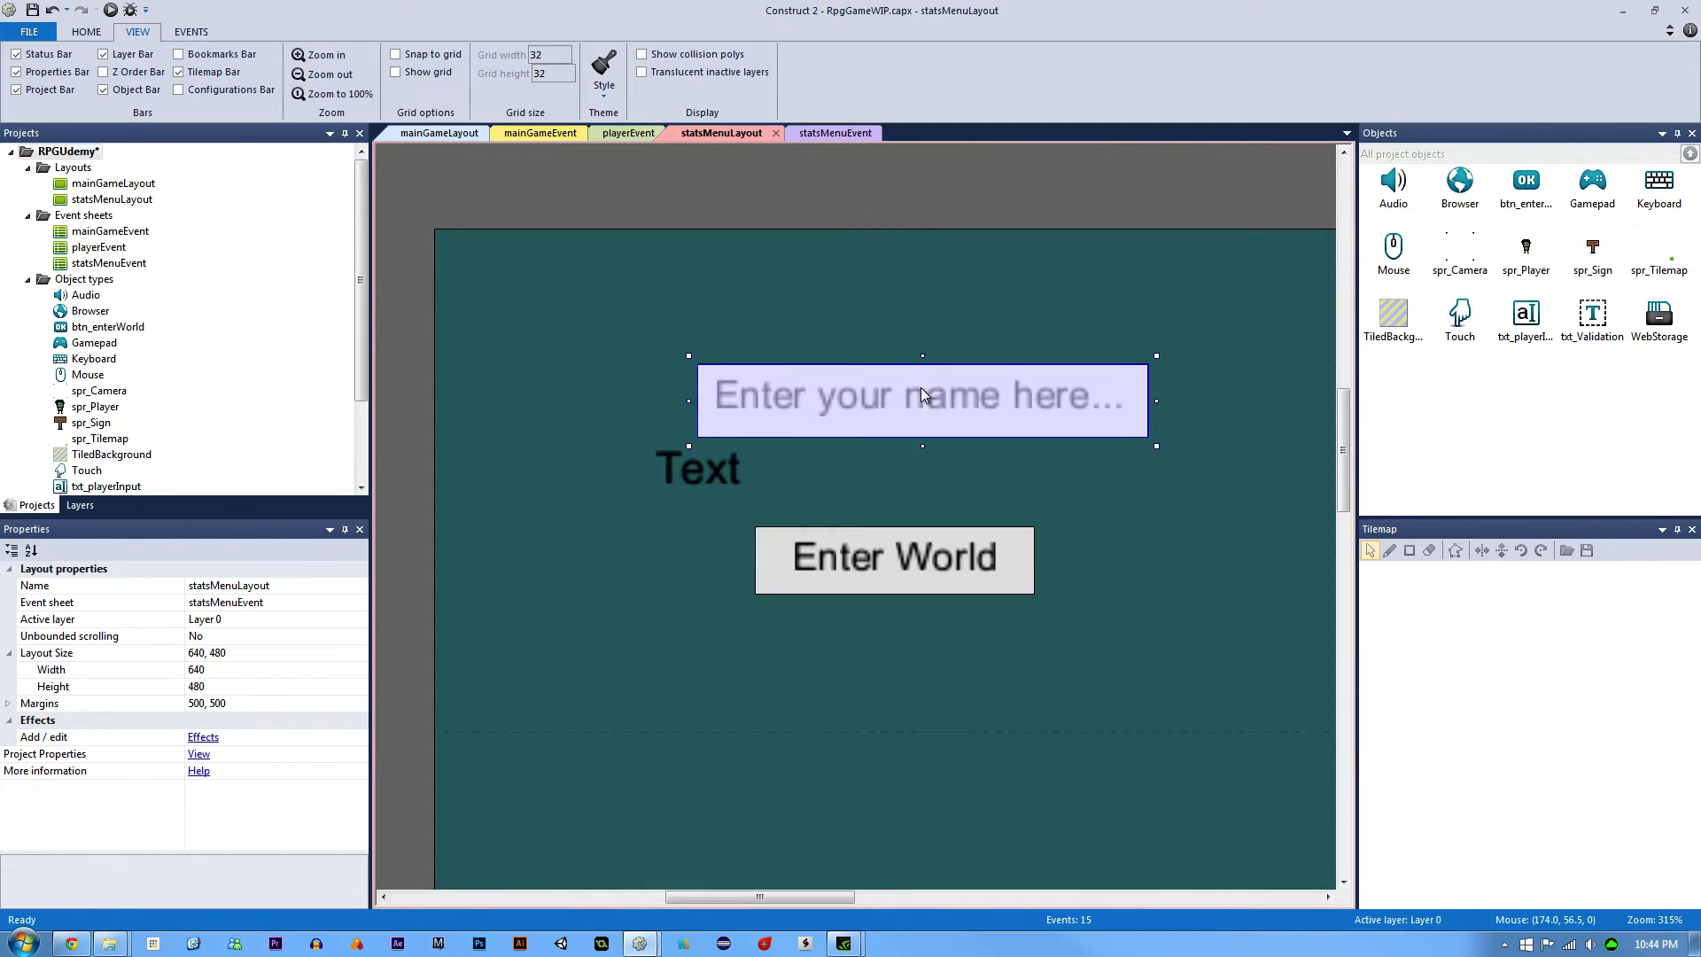
pyautogui.click(921, 399)
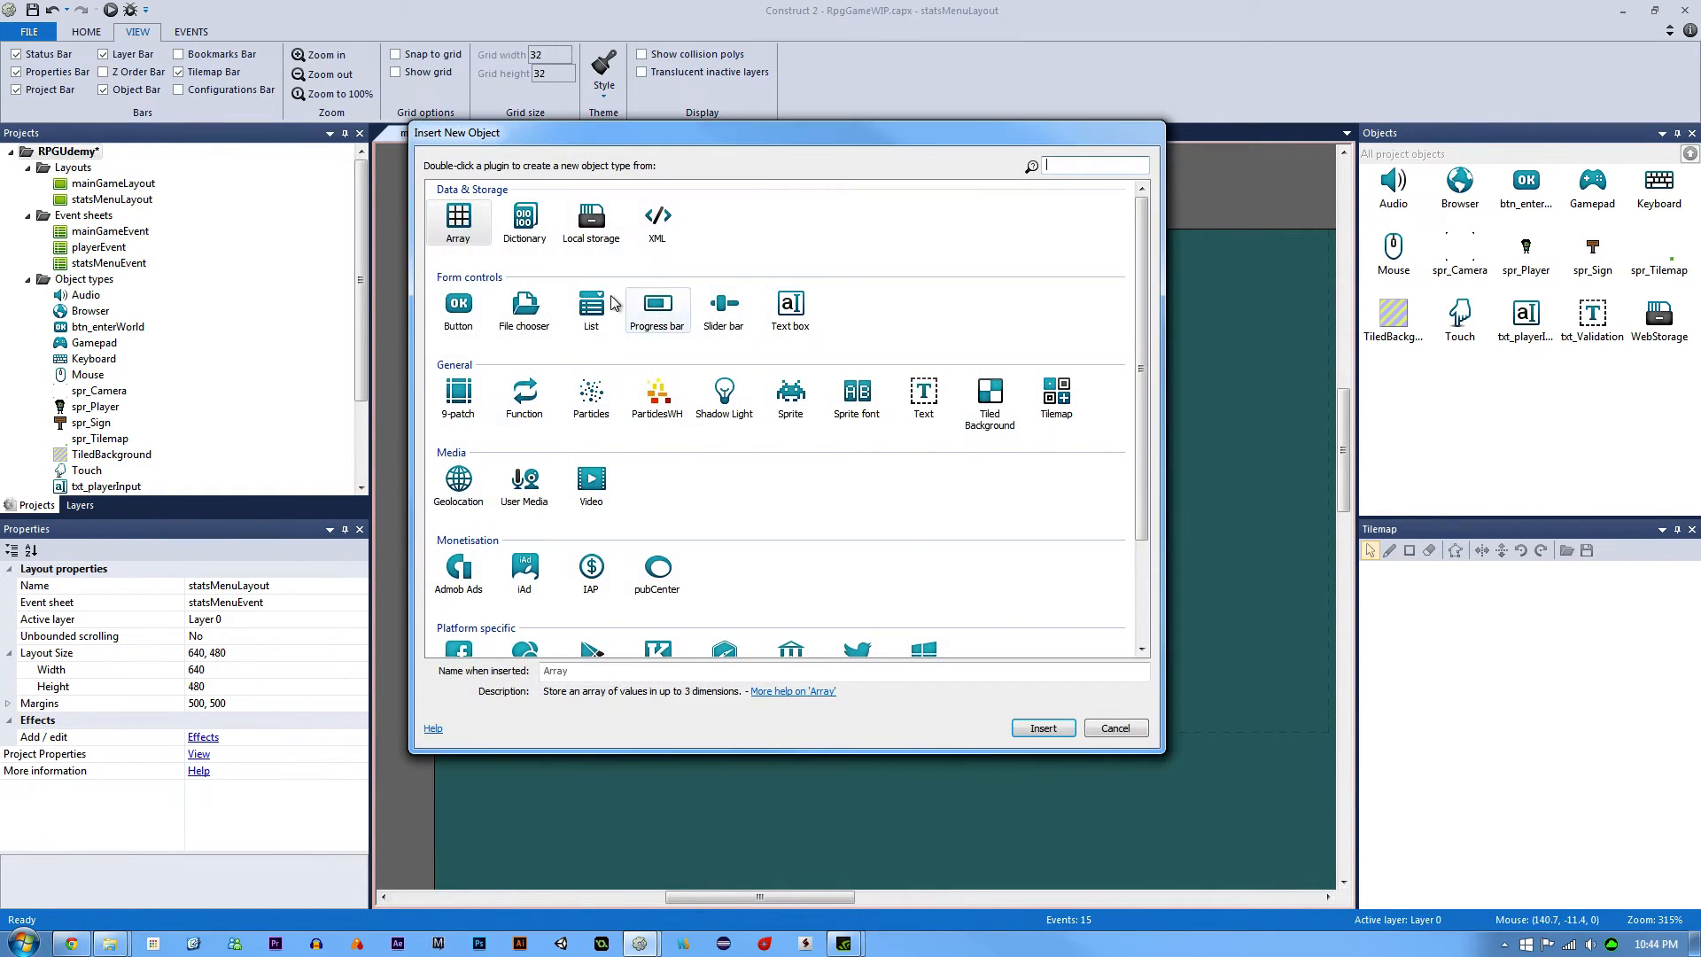
pyautogui.doubleClick(525, 216)
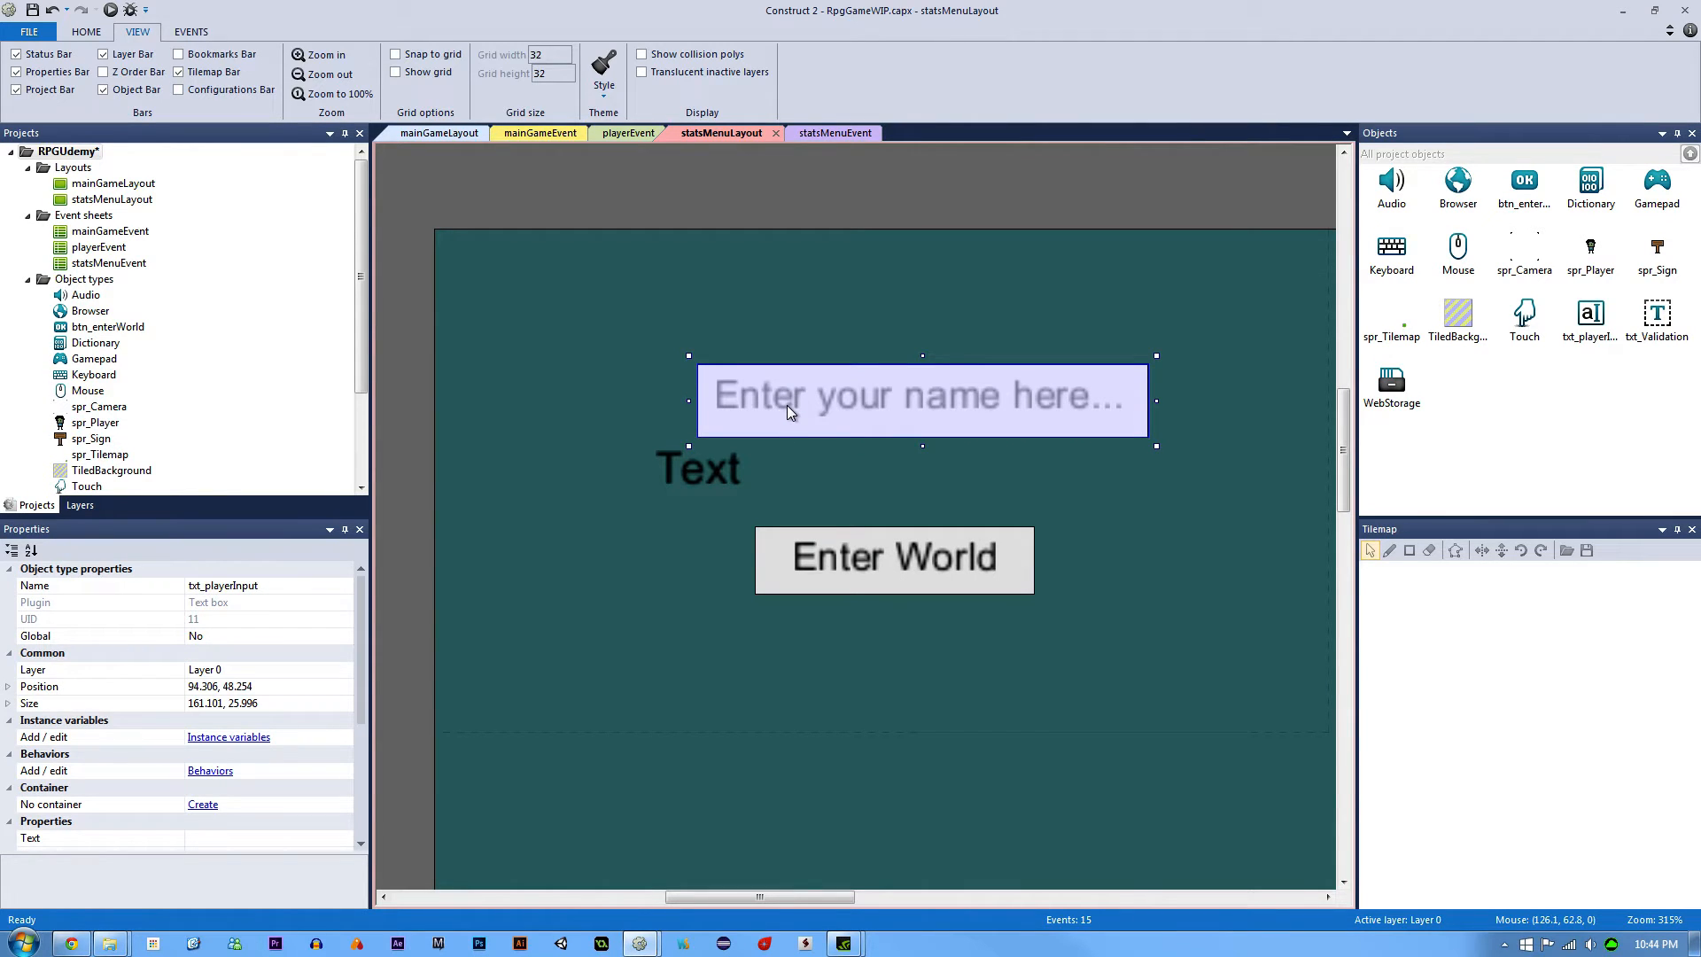
pyautogui.moveTo(808, 418)
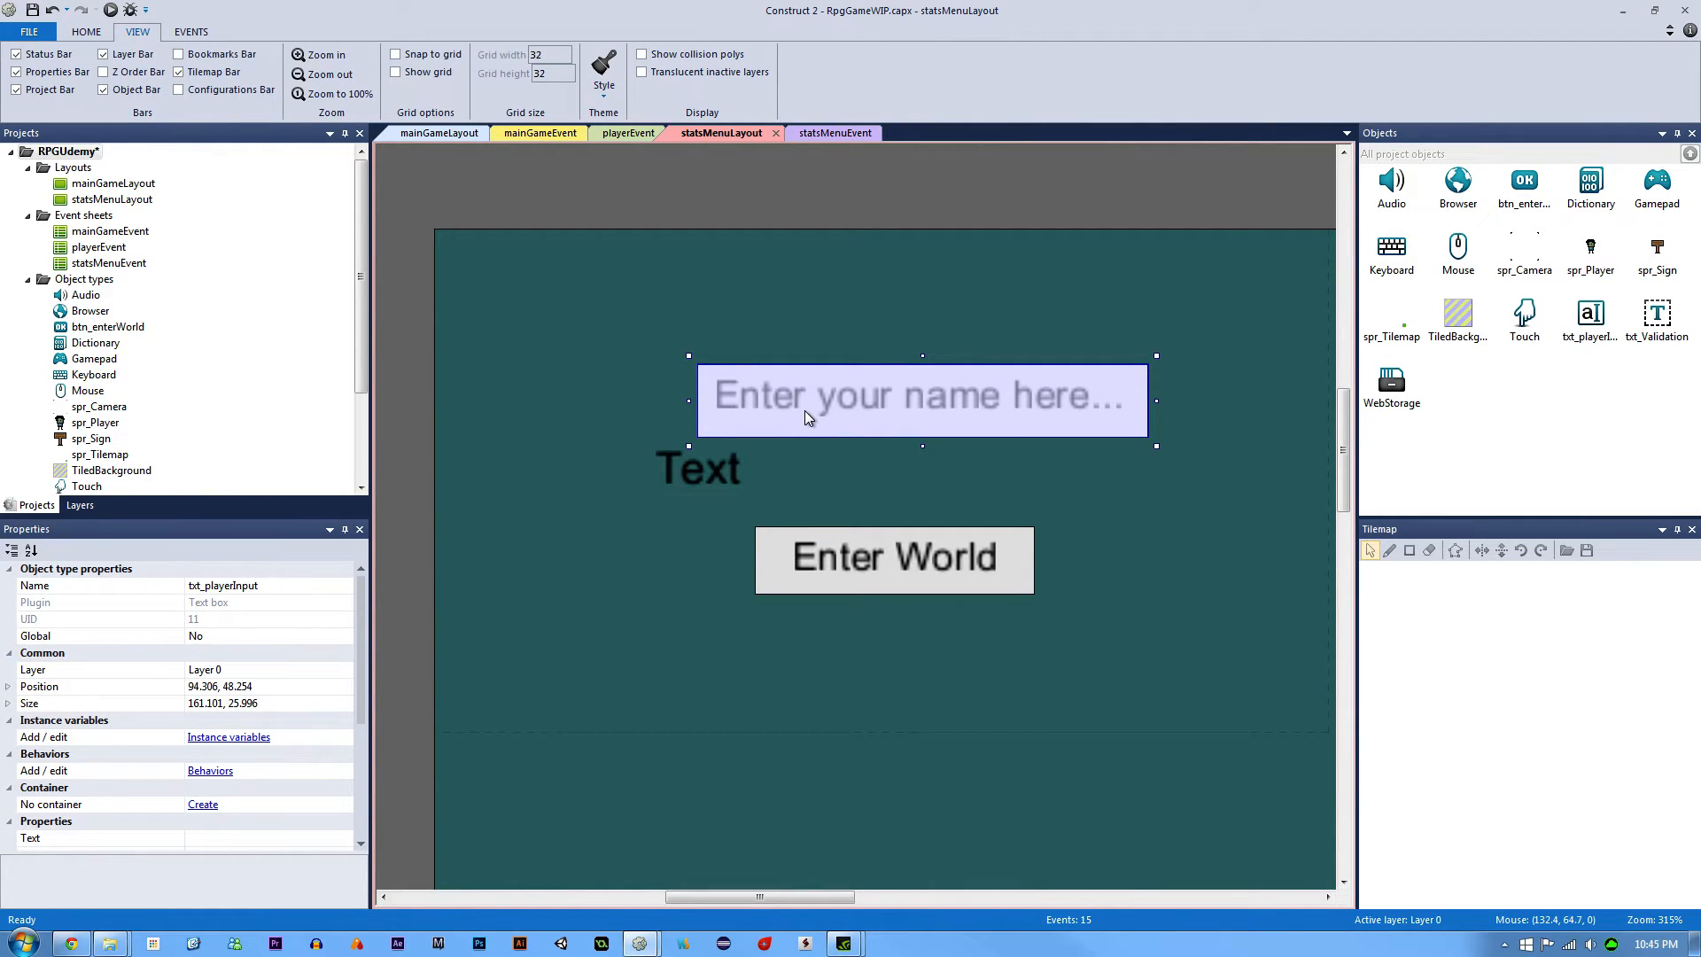
pyautogui.click(888, 190)
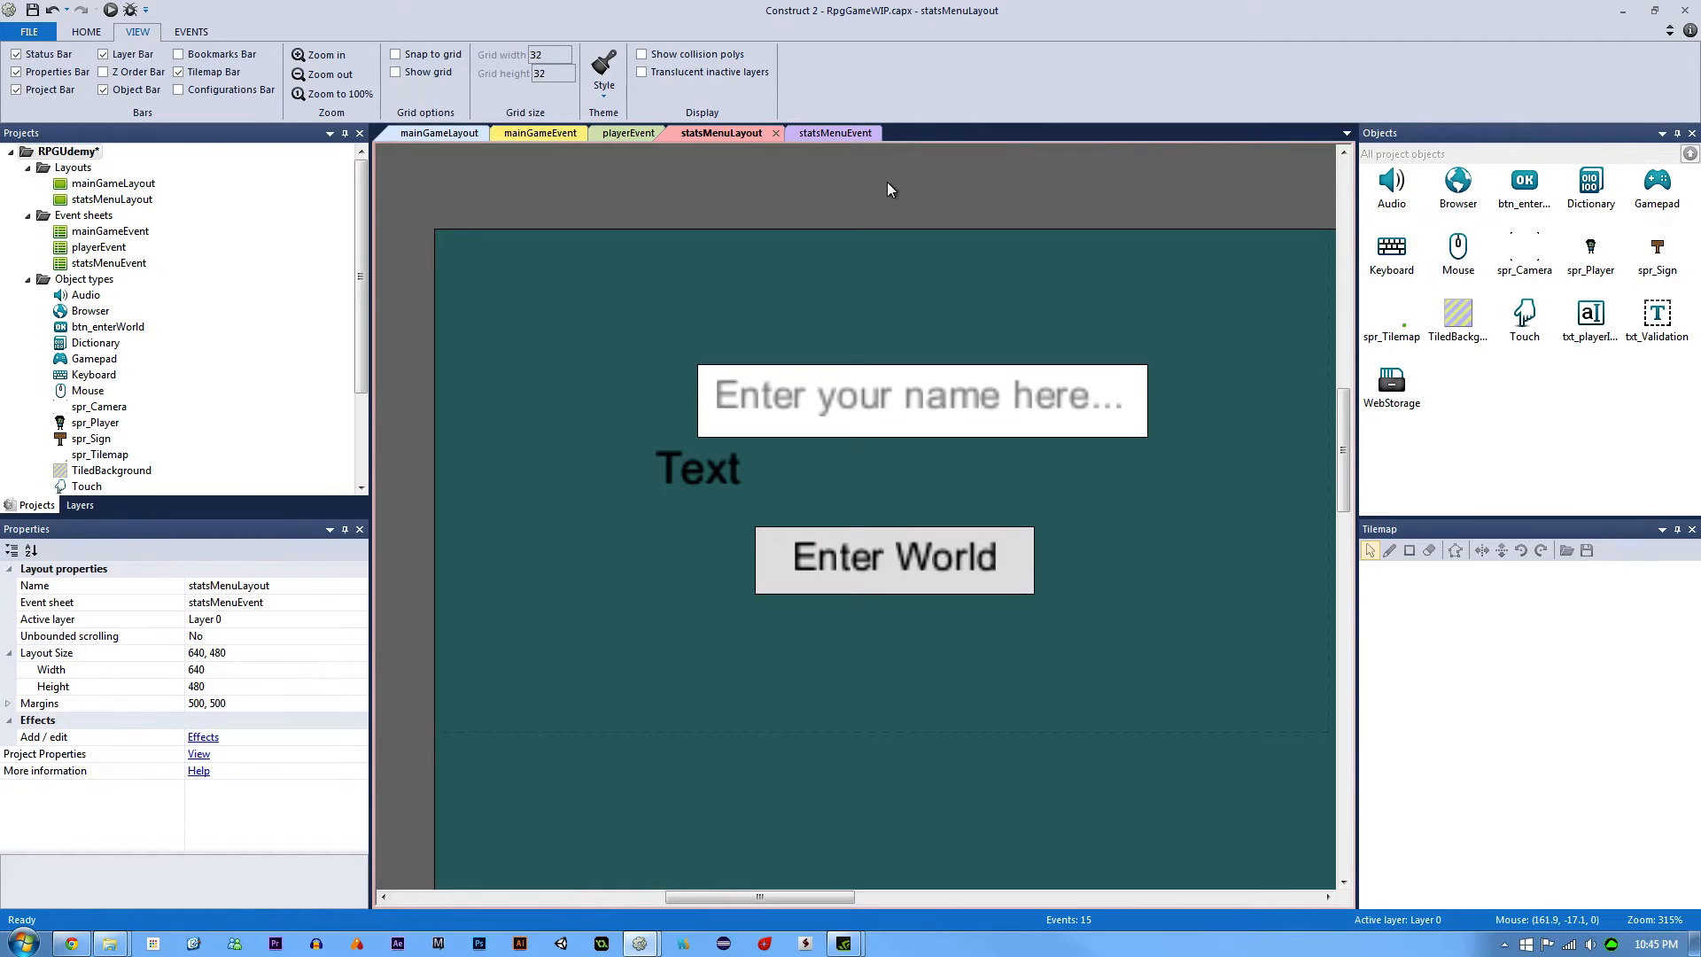
# Step: Add event 1 with the txt_playerInput 'On text changed' condition on statsMenuEvent
pyautogui.click(832, 133)
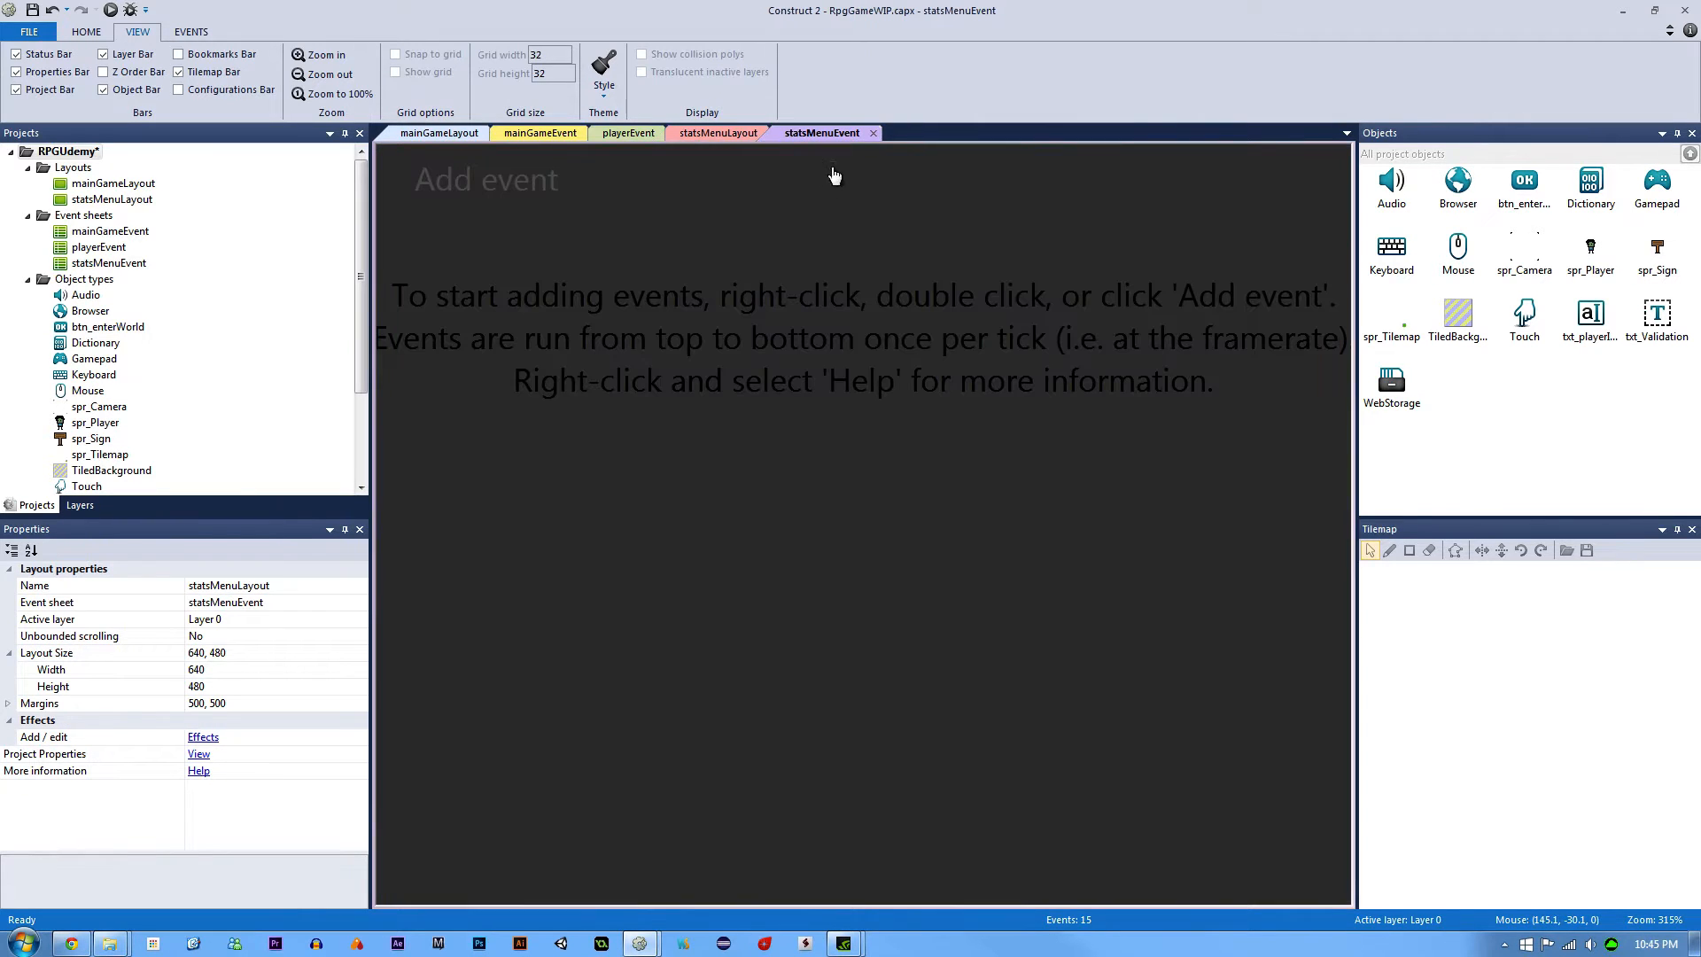
pyautogui.moveTo(747, 268)
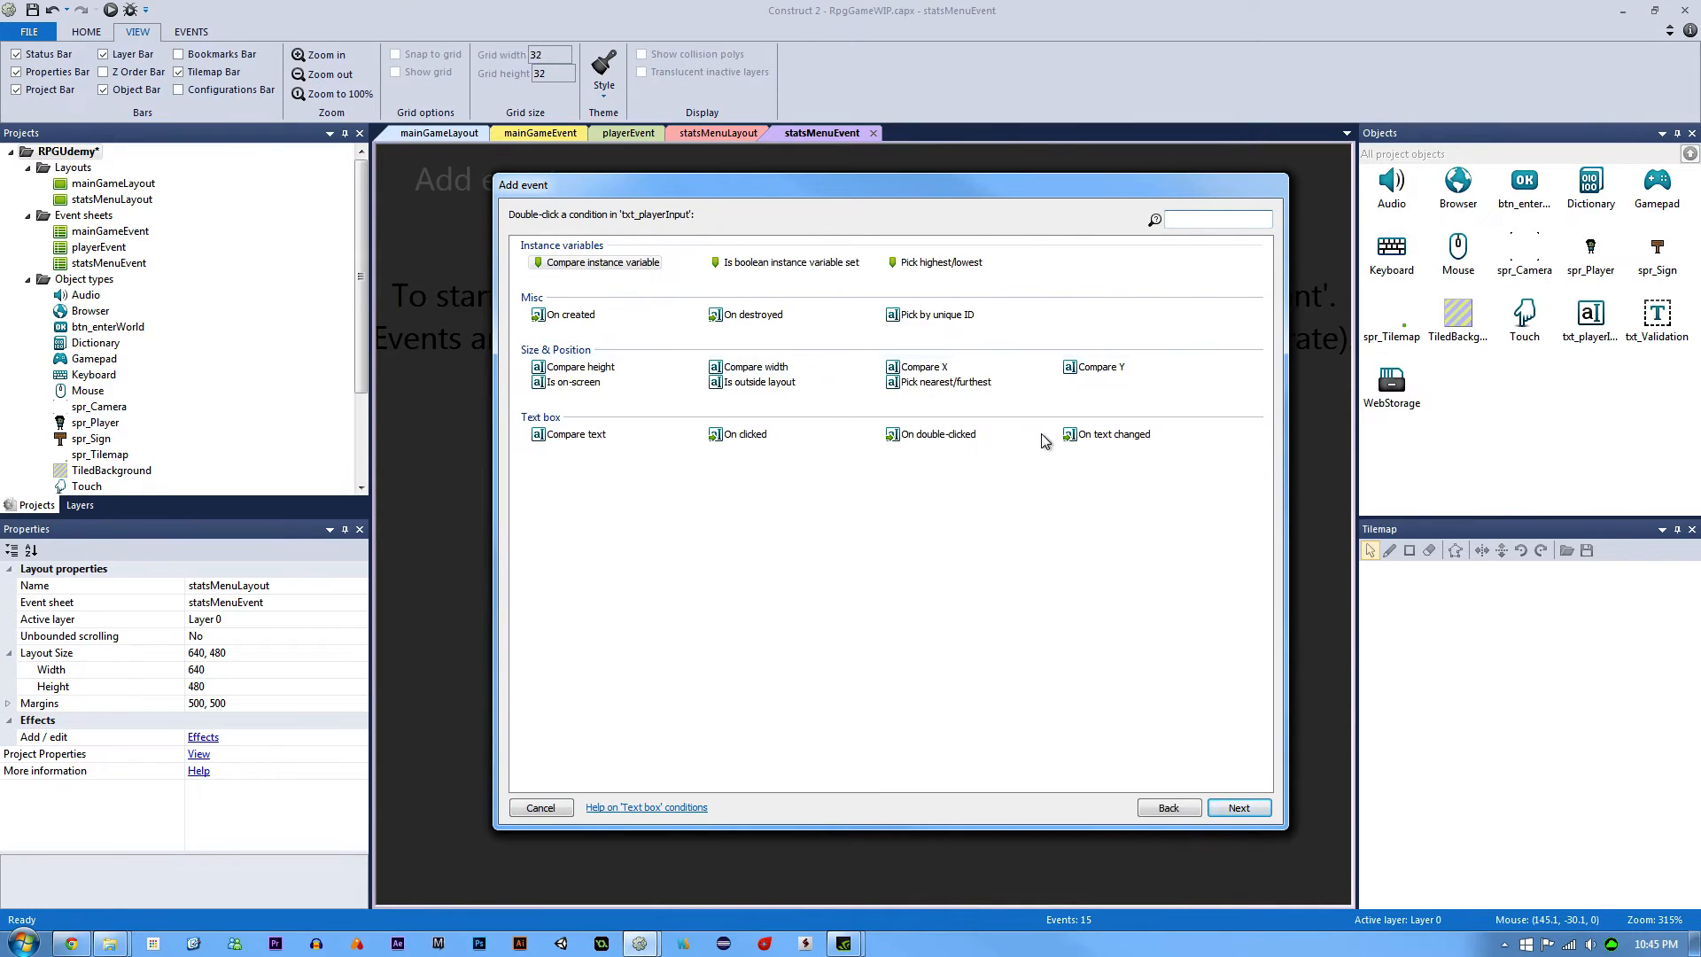
pyautogui.doubleClick(1113, 435)
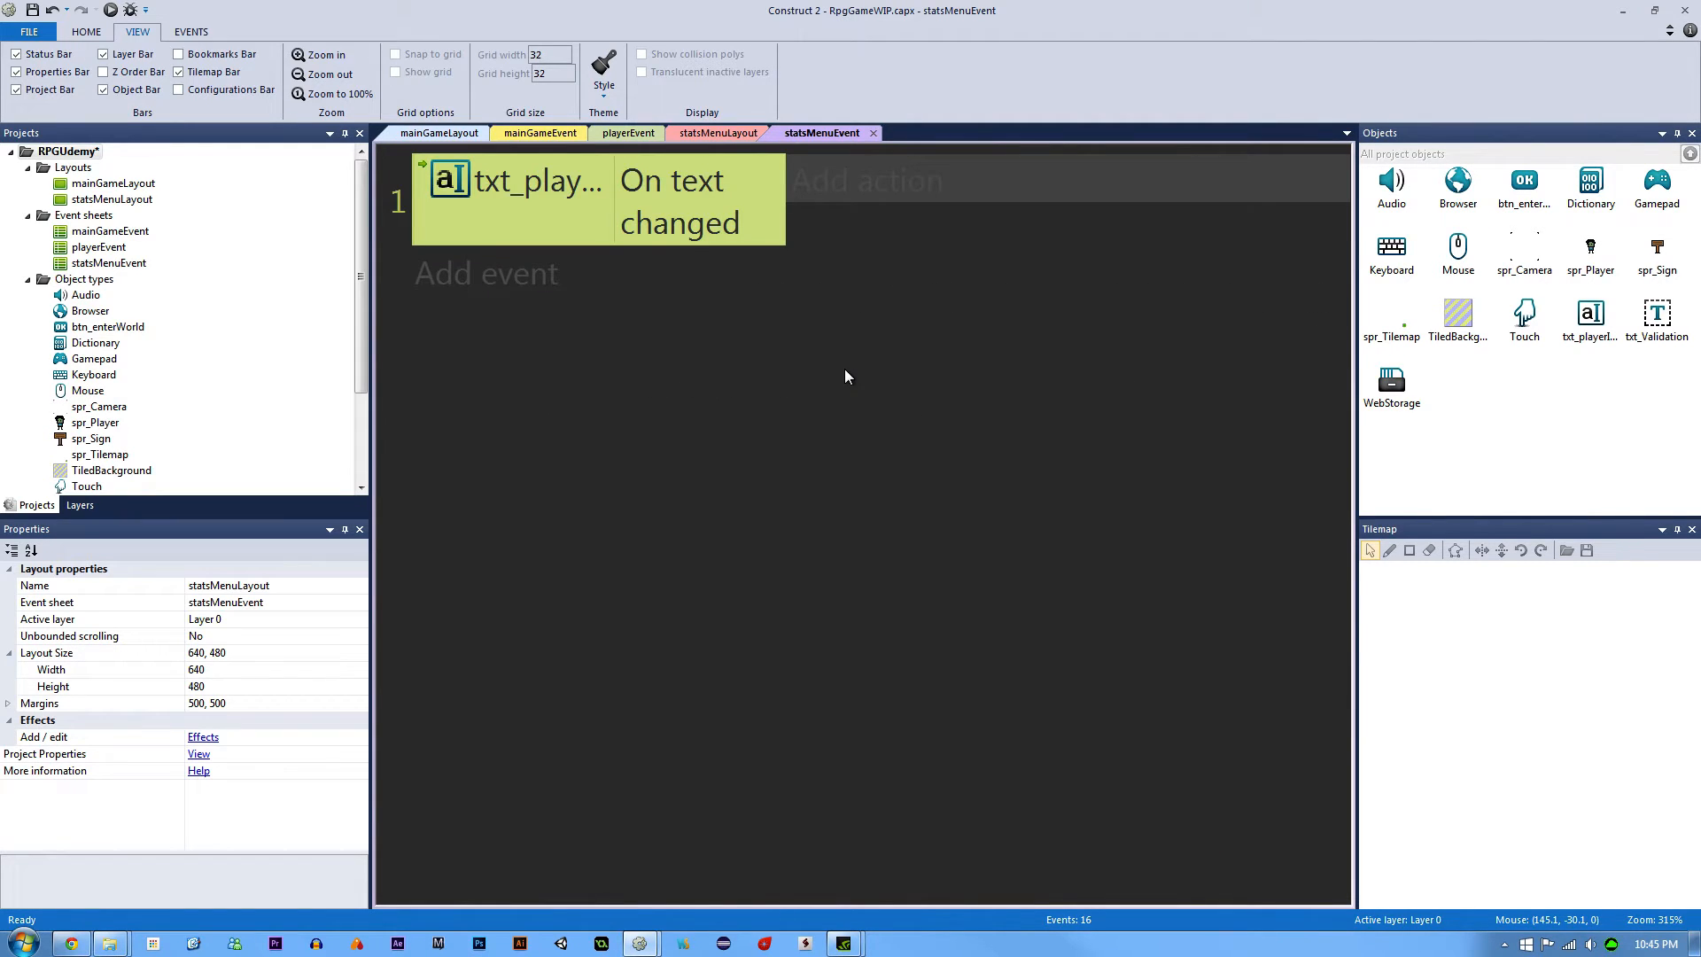
pyautogui.moveTo(867, 181)
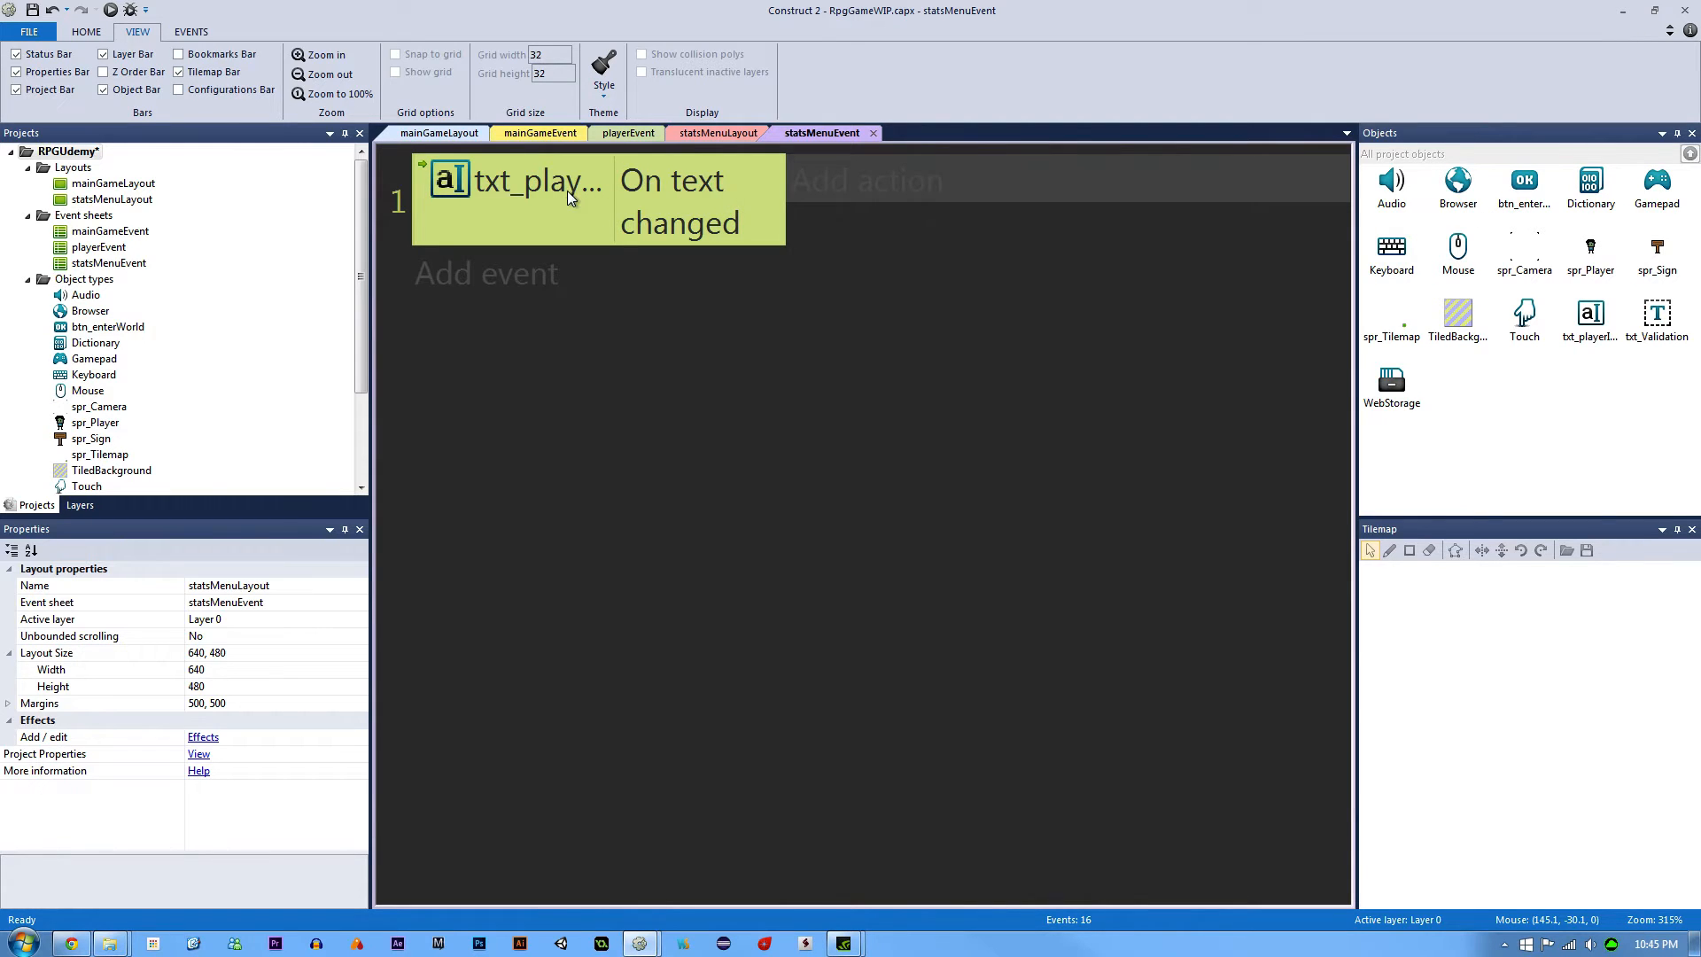
pyautogui.click(720, 133)
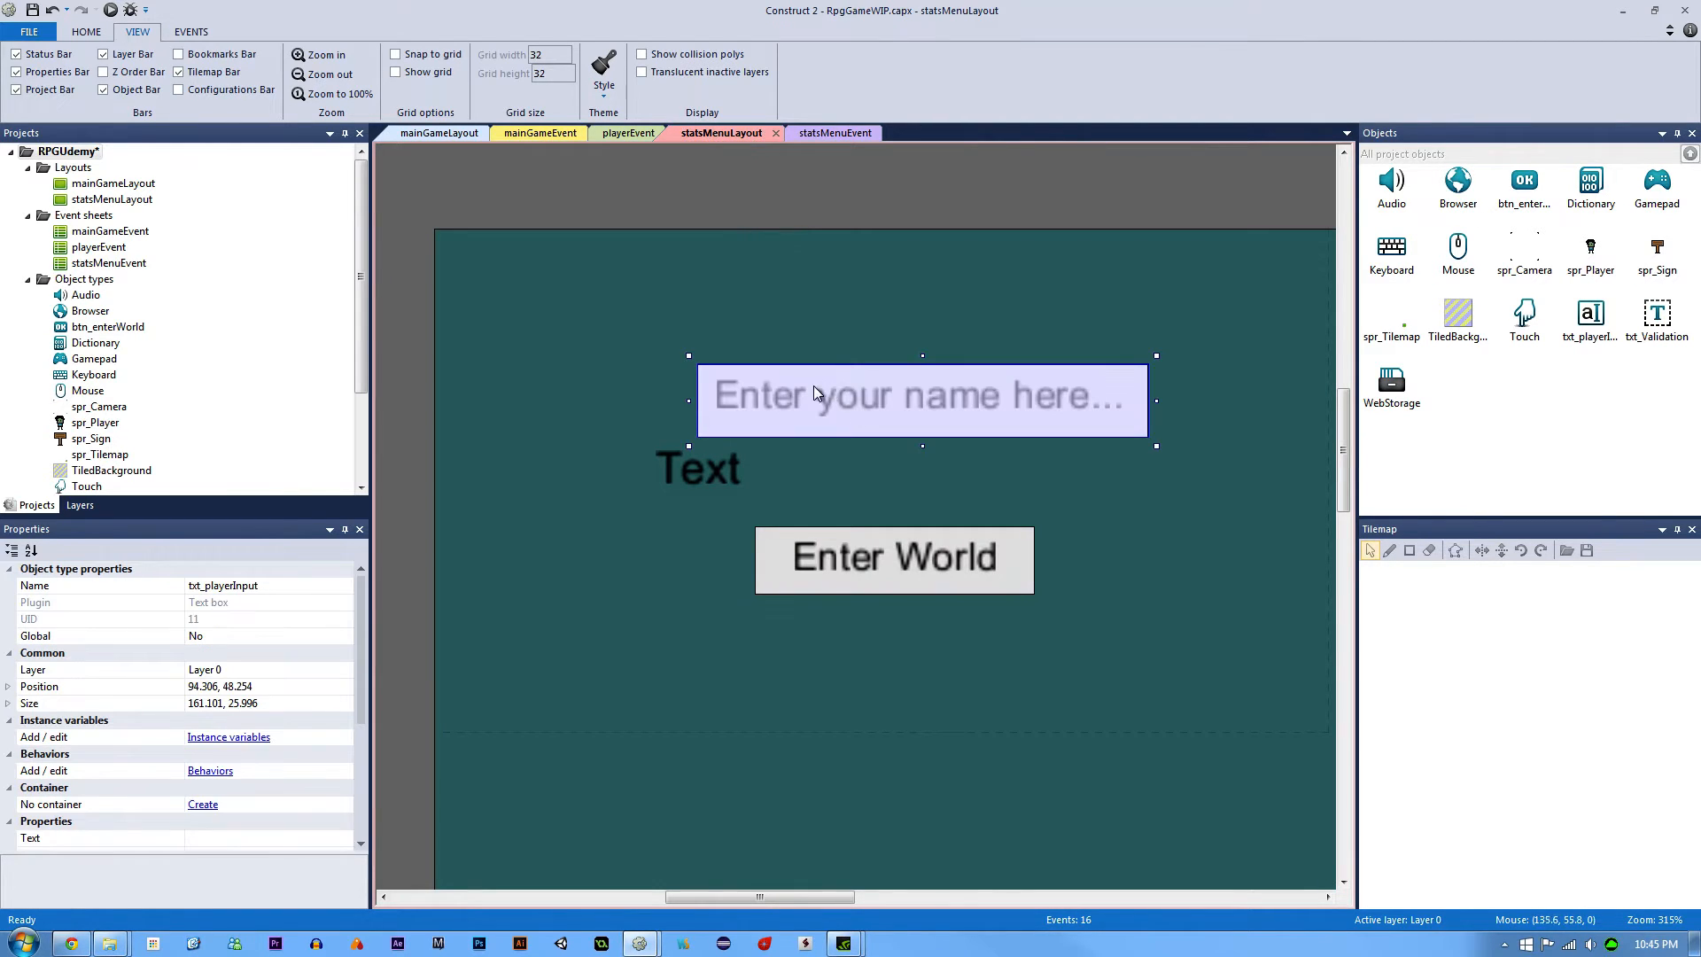
pyautogui.click(828, 133)
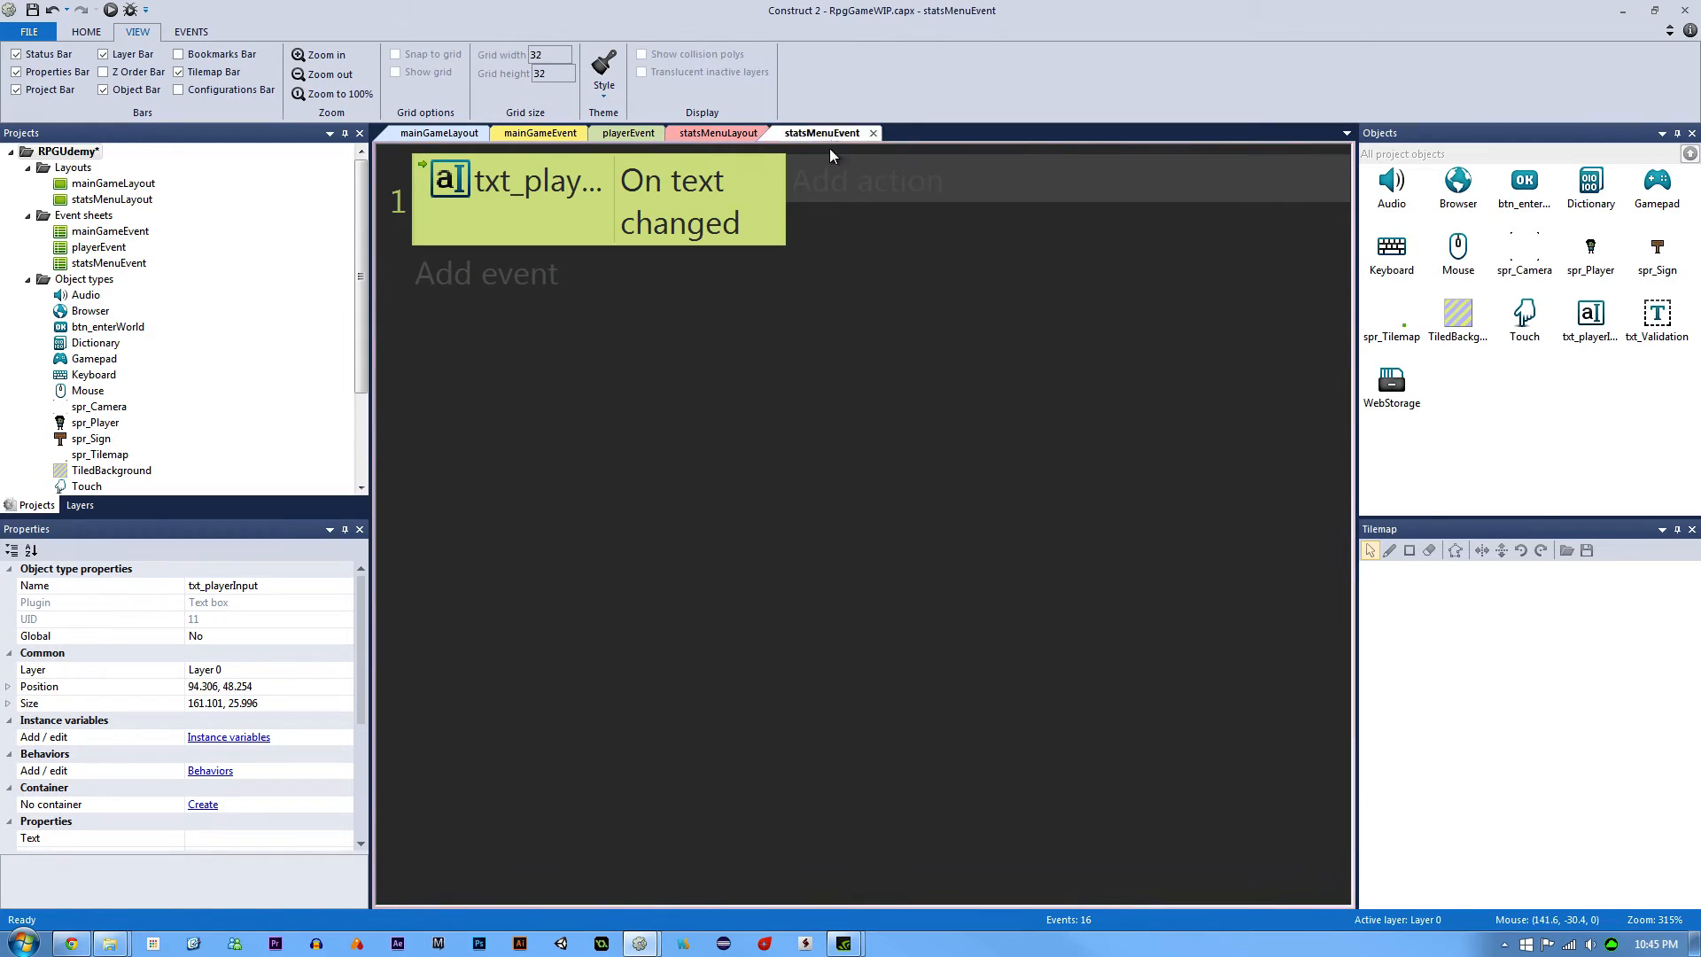
pyautogui.moveTo(671, 199)
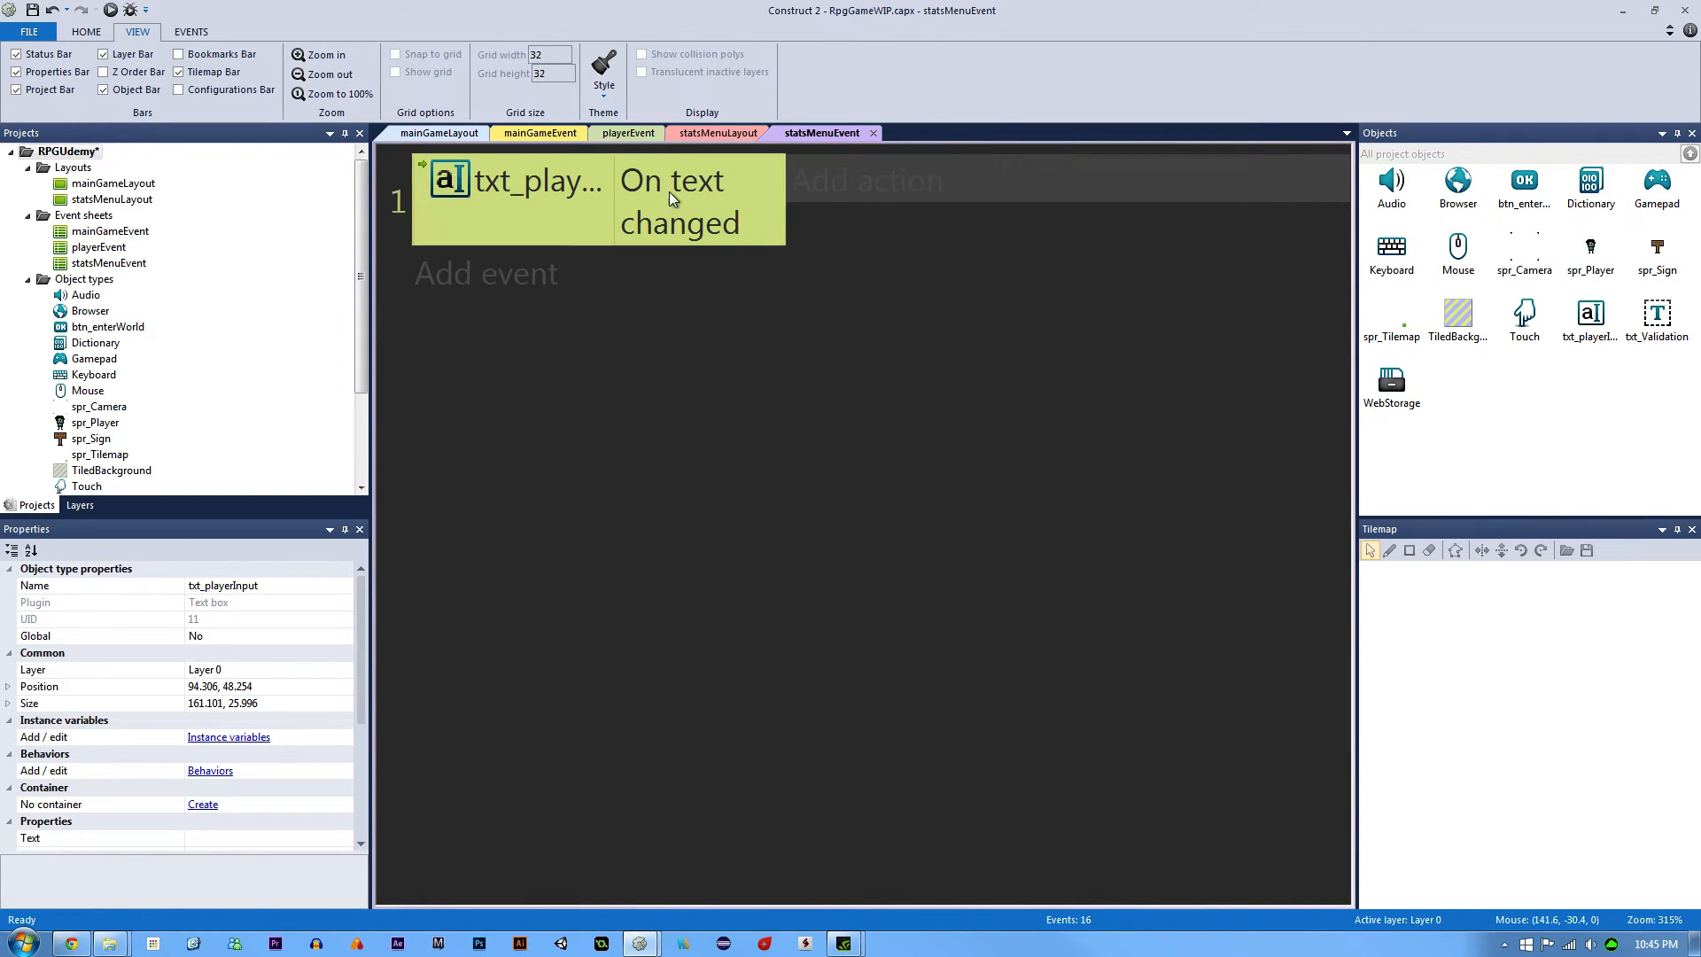
pyautogui.moveTo(797, 200)
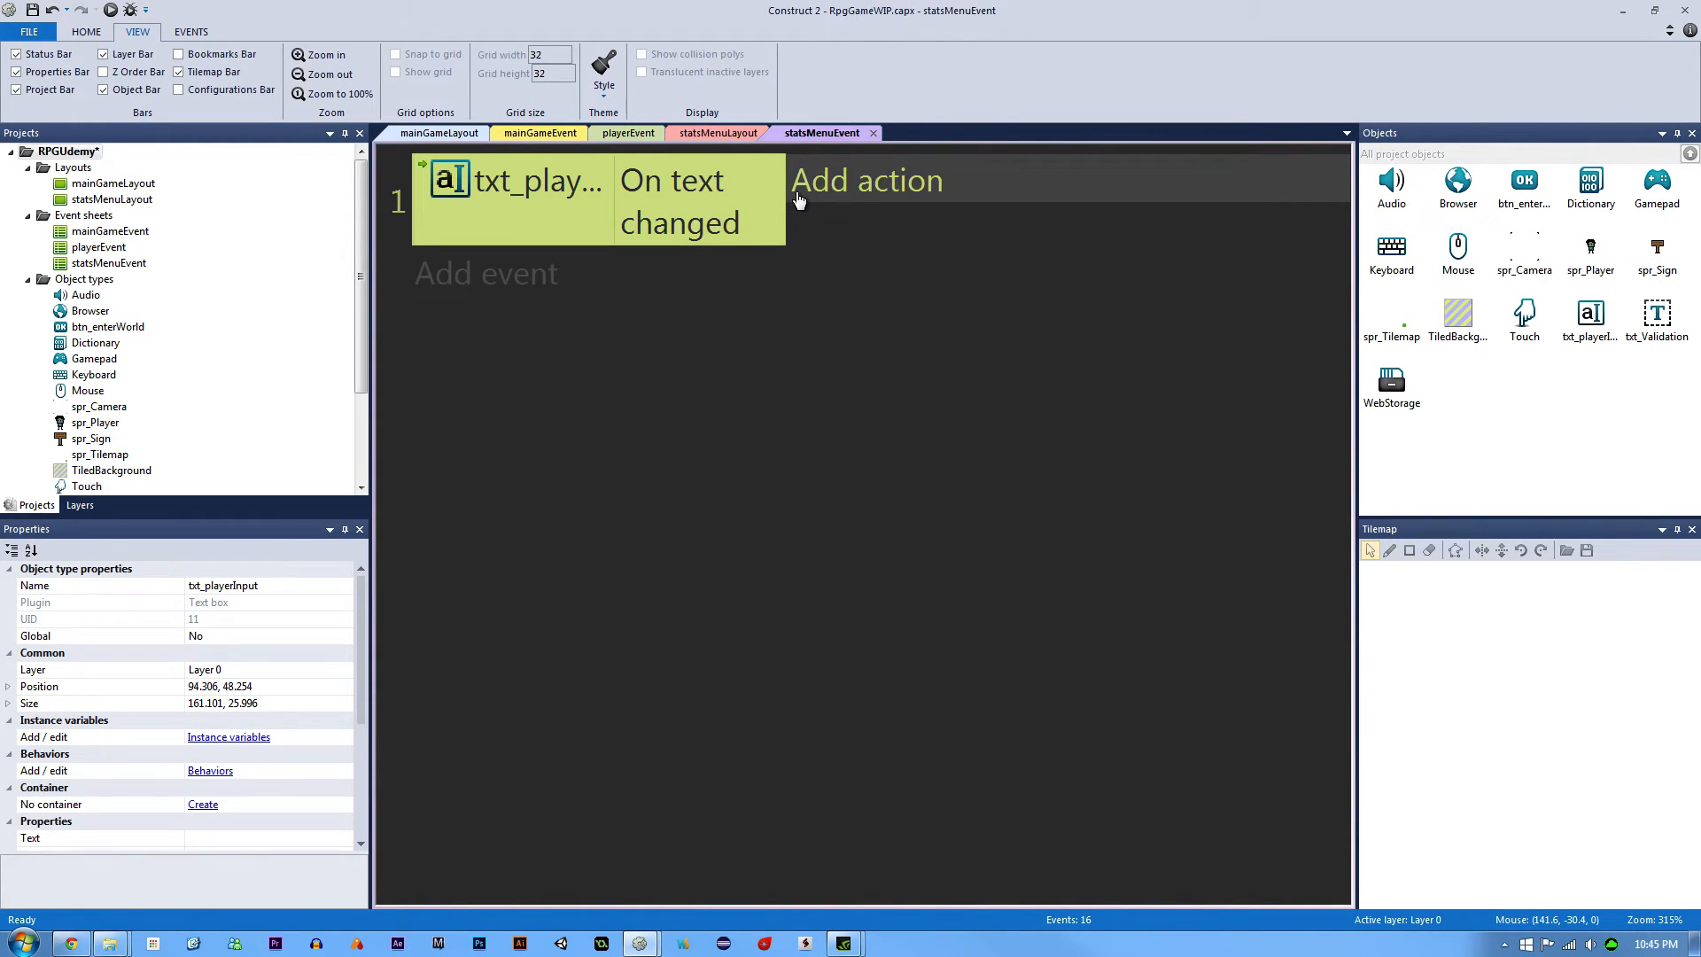
# Step: Add a Dictionary 'Add key' action storing txt_playerInput.Text under key "input_Name"
pyautogui.click(866, 180)
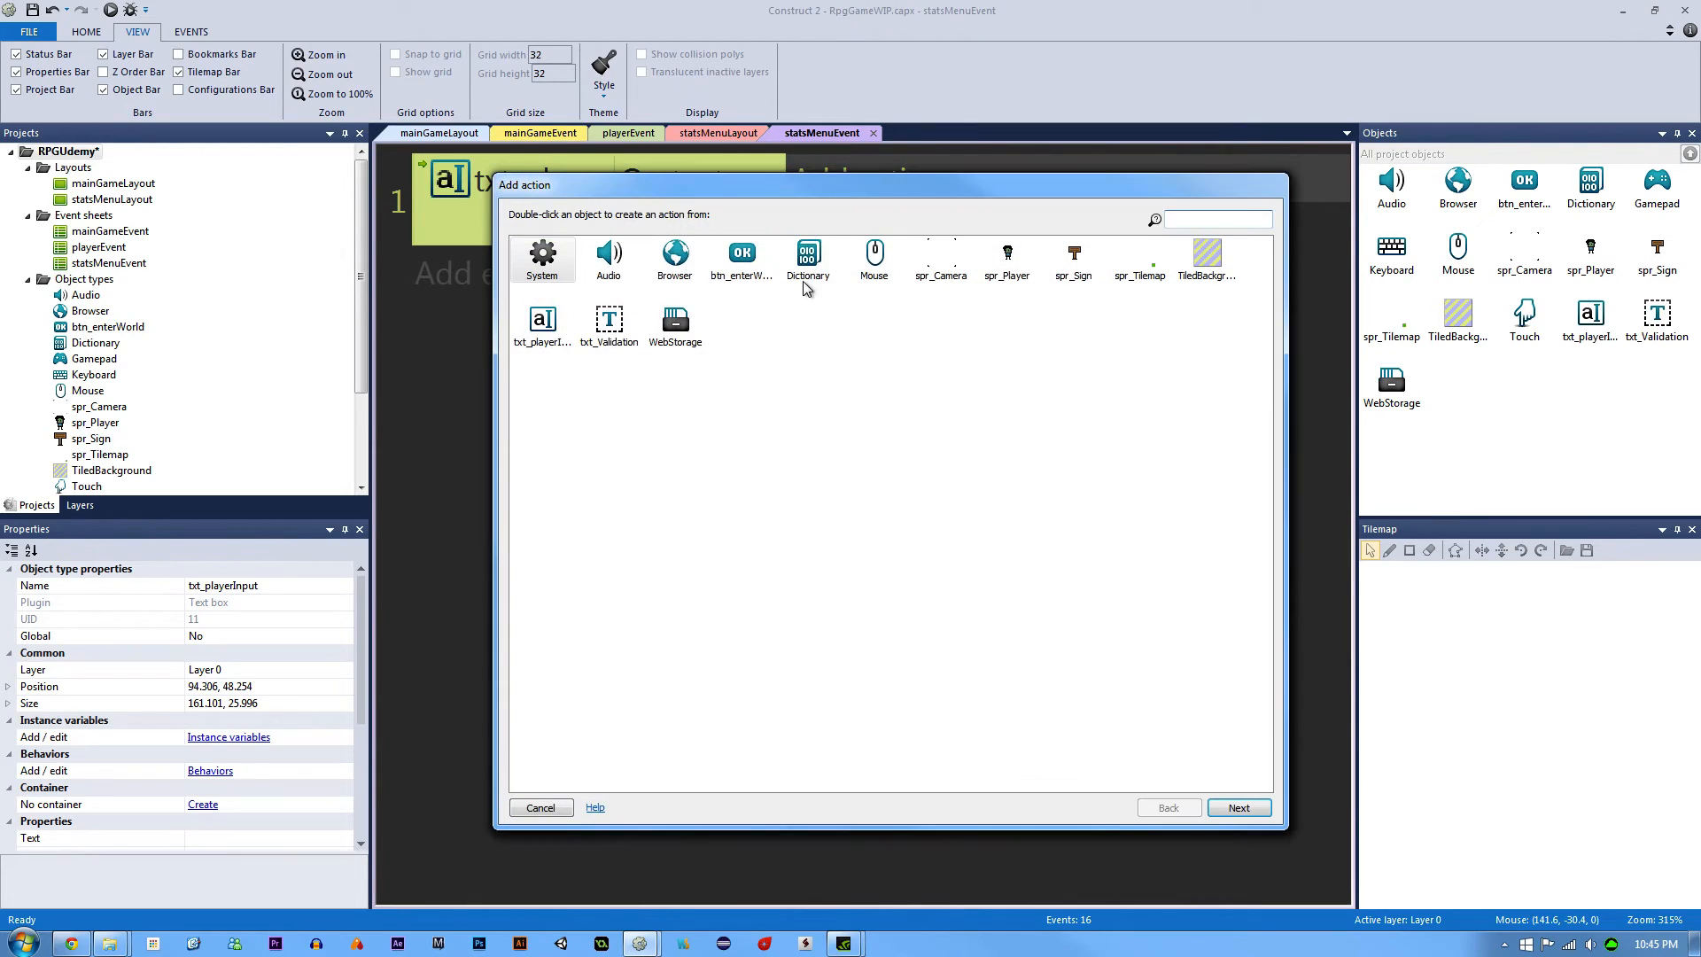
pyautogui.doubleClick(808, 258)
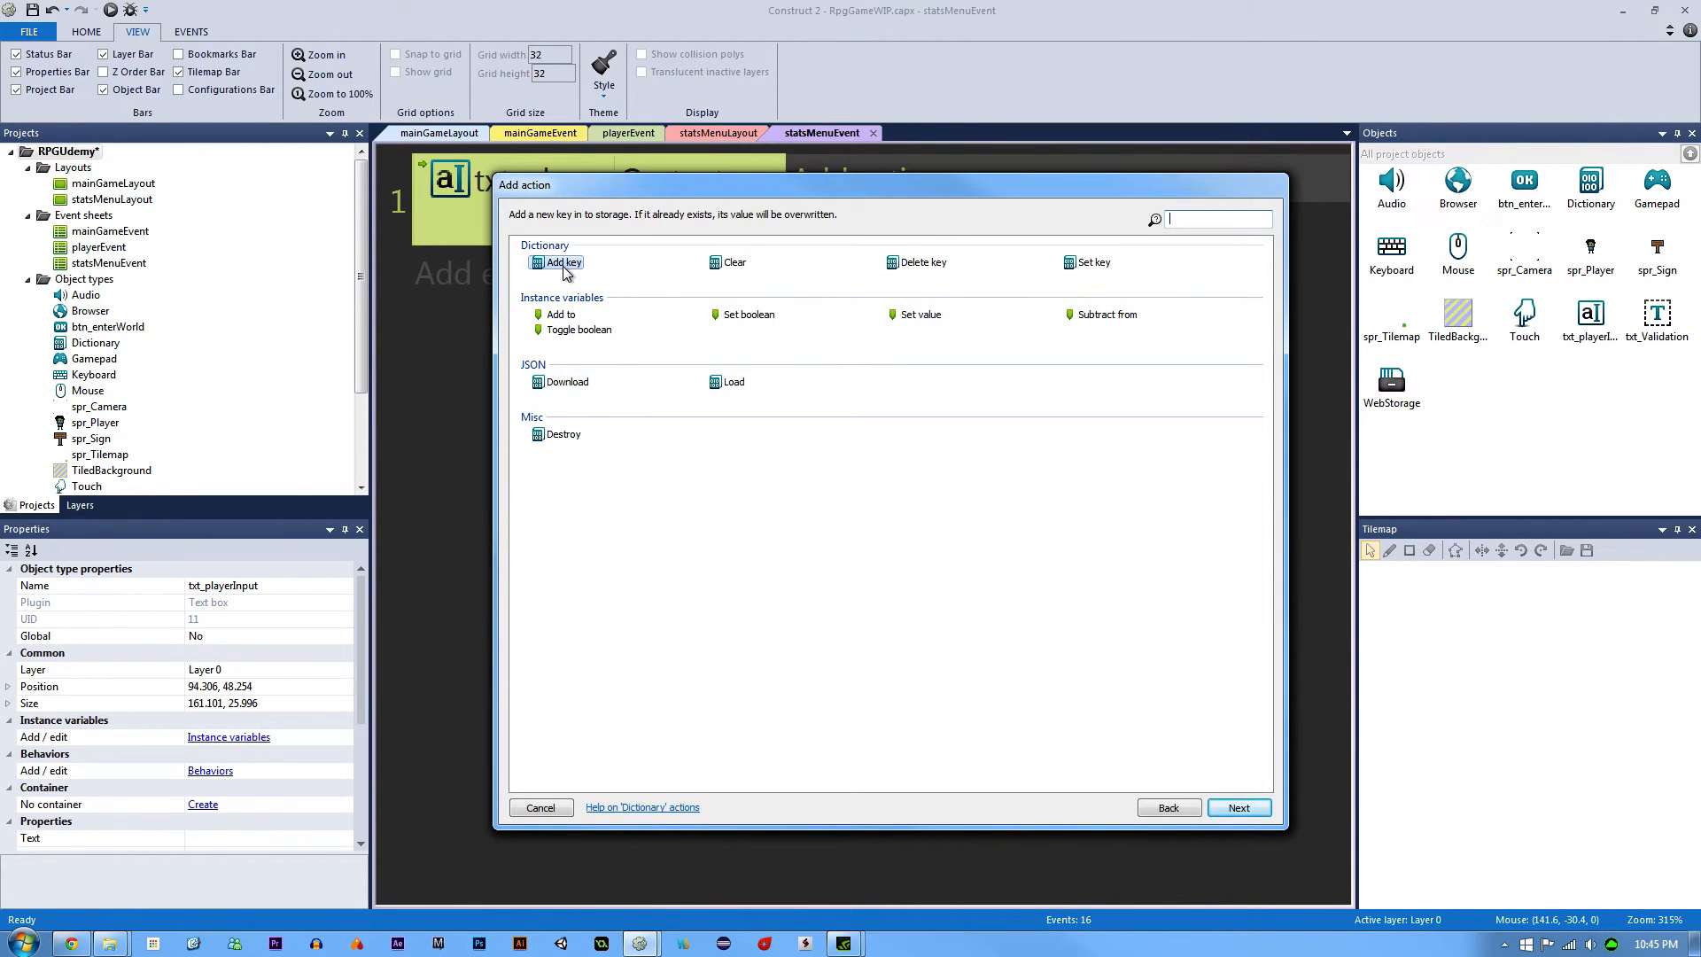
pyautogui.doubleClick(562, 262)
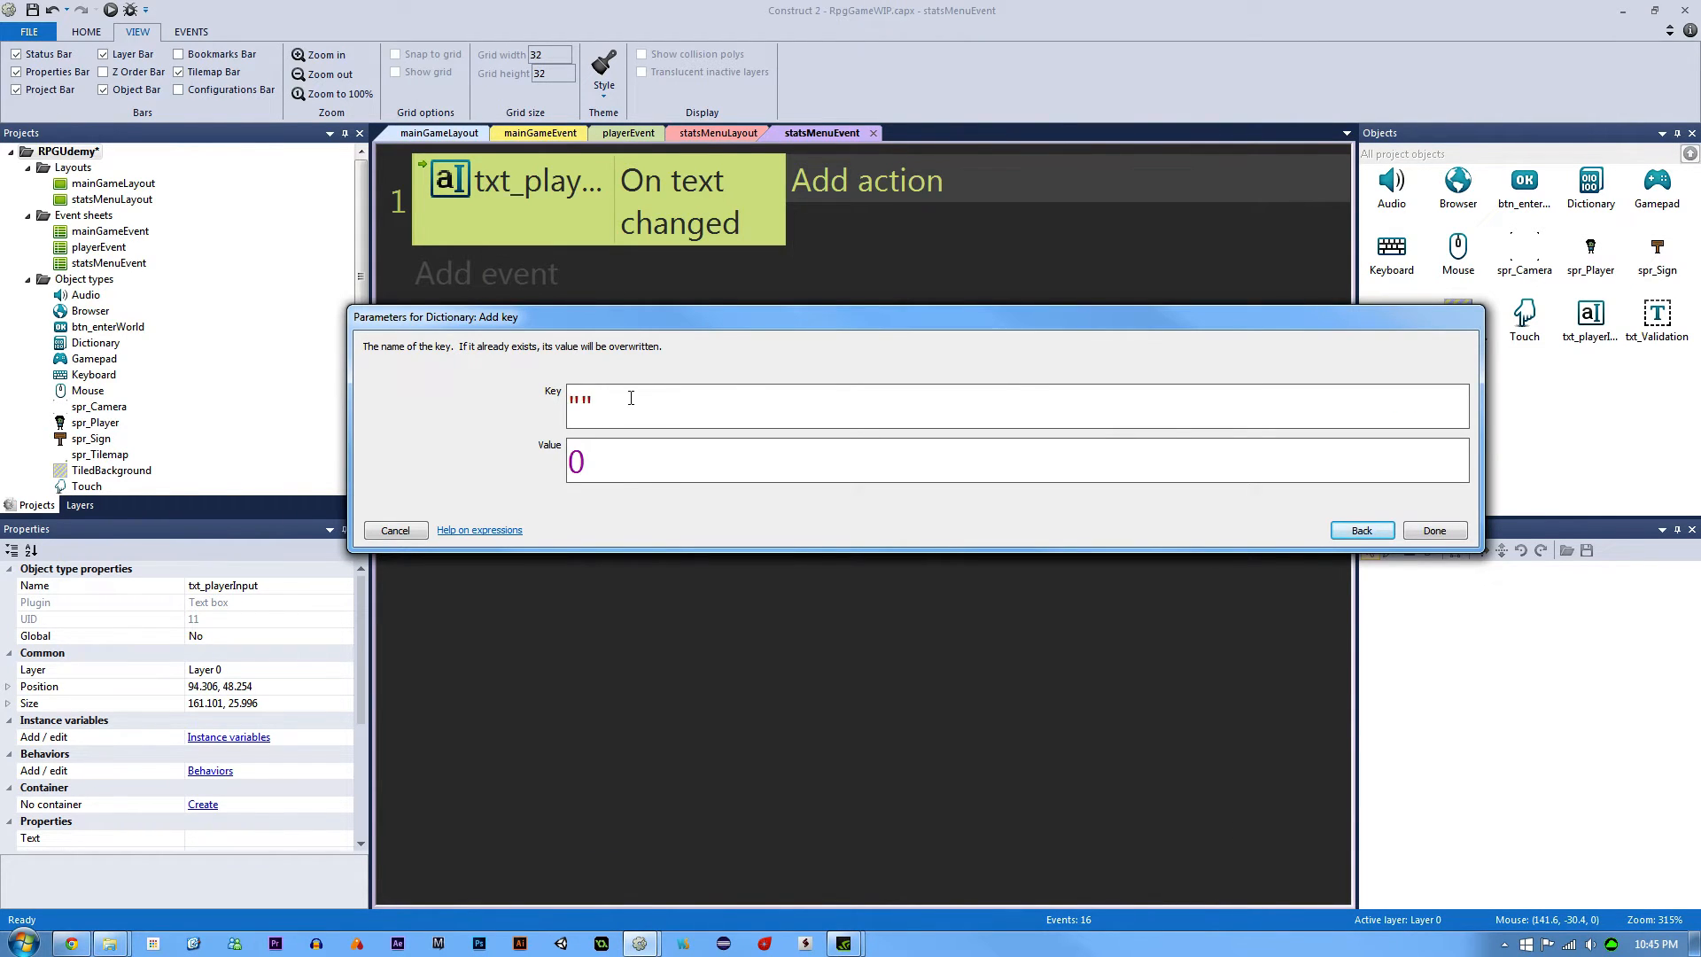
pyautogui.moveTo(689, 365)
pyautogui.write('playerHealth')
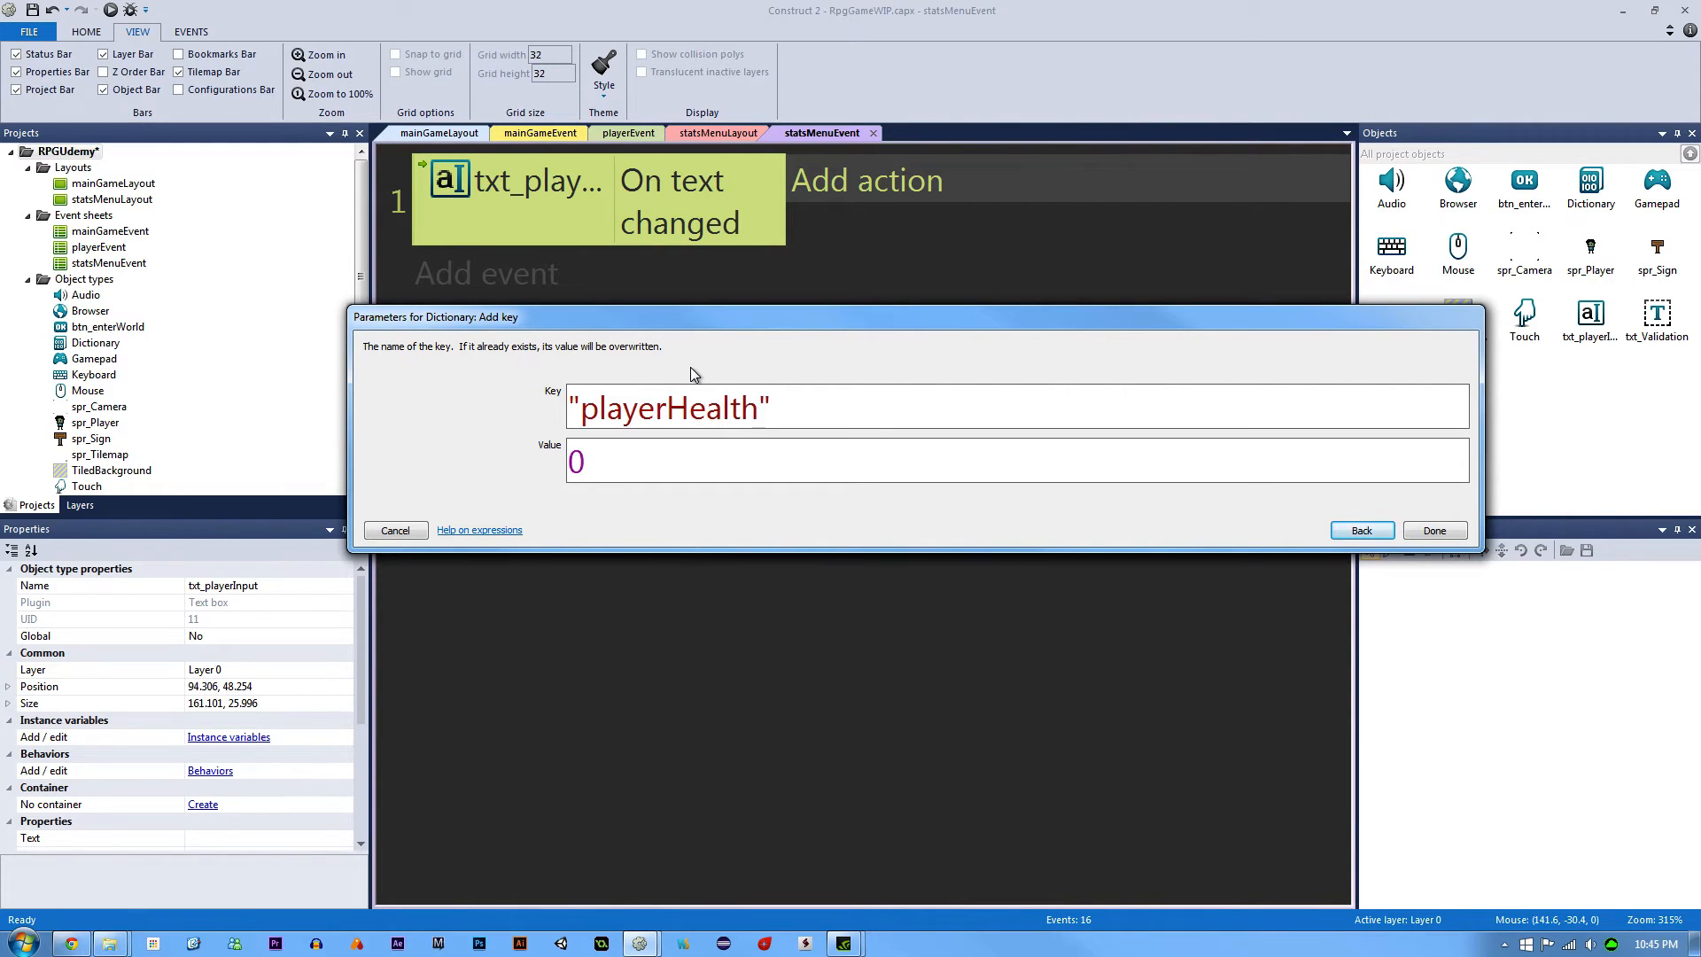
pyautogui.write('100')
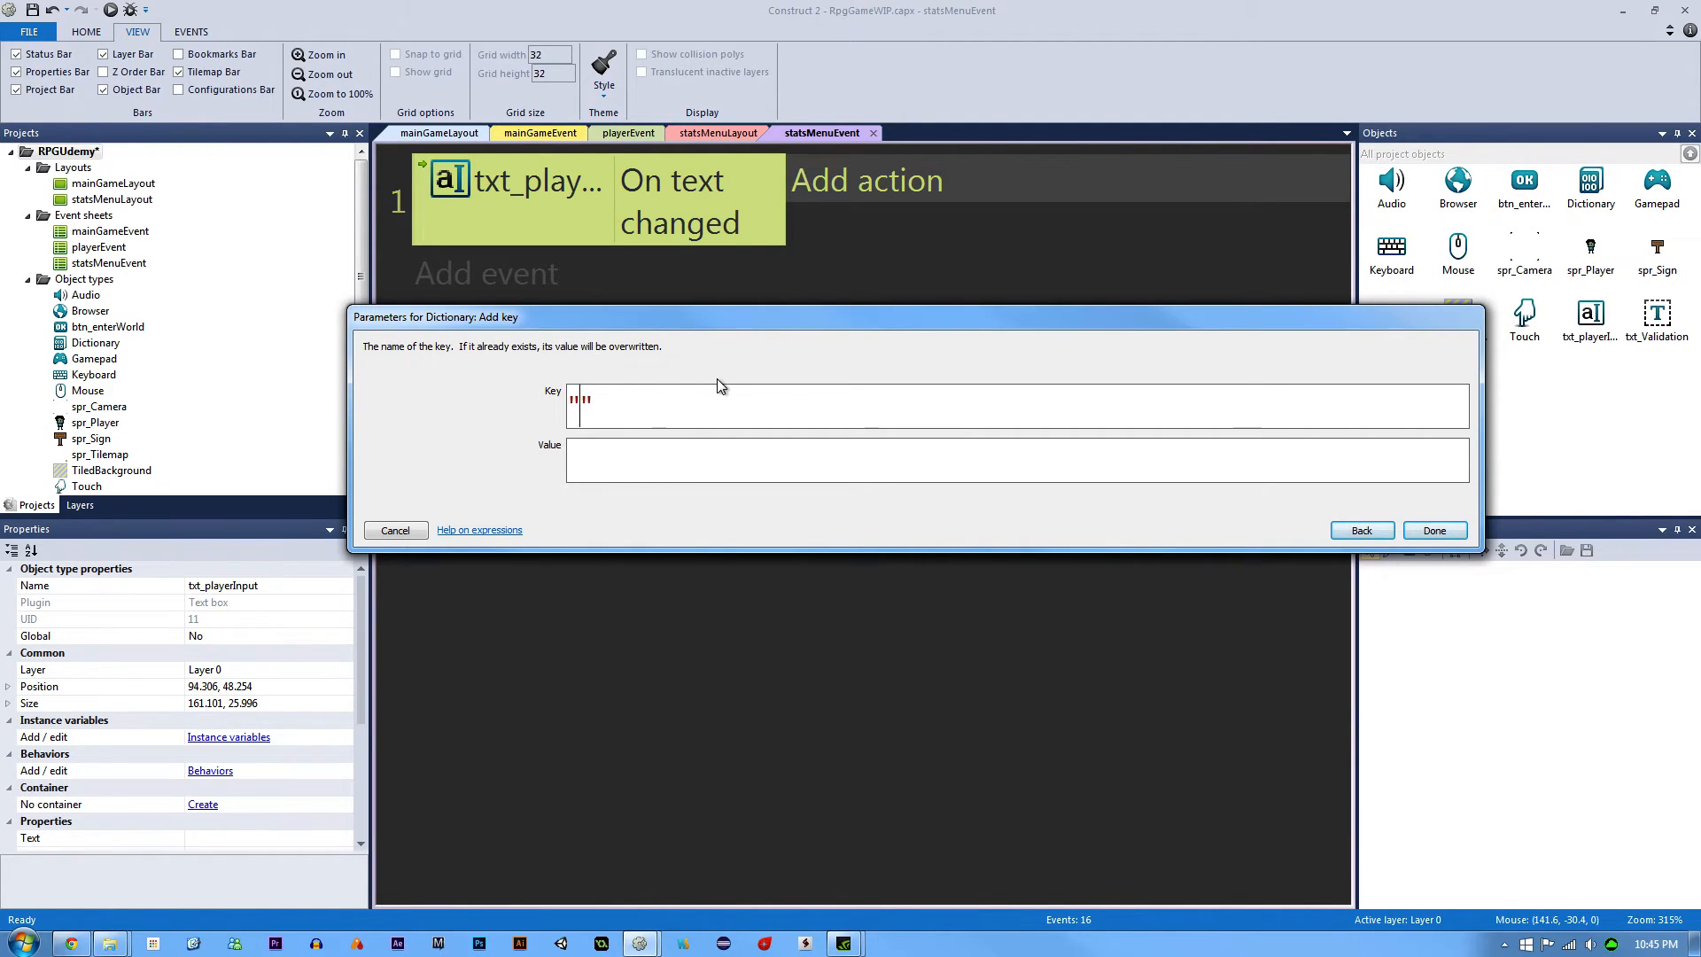
pyautogui.write('"input"')
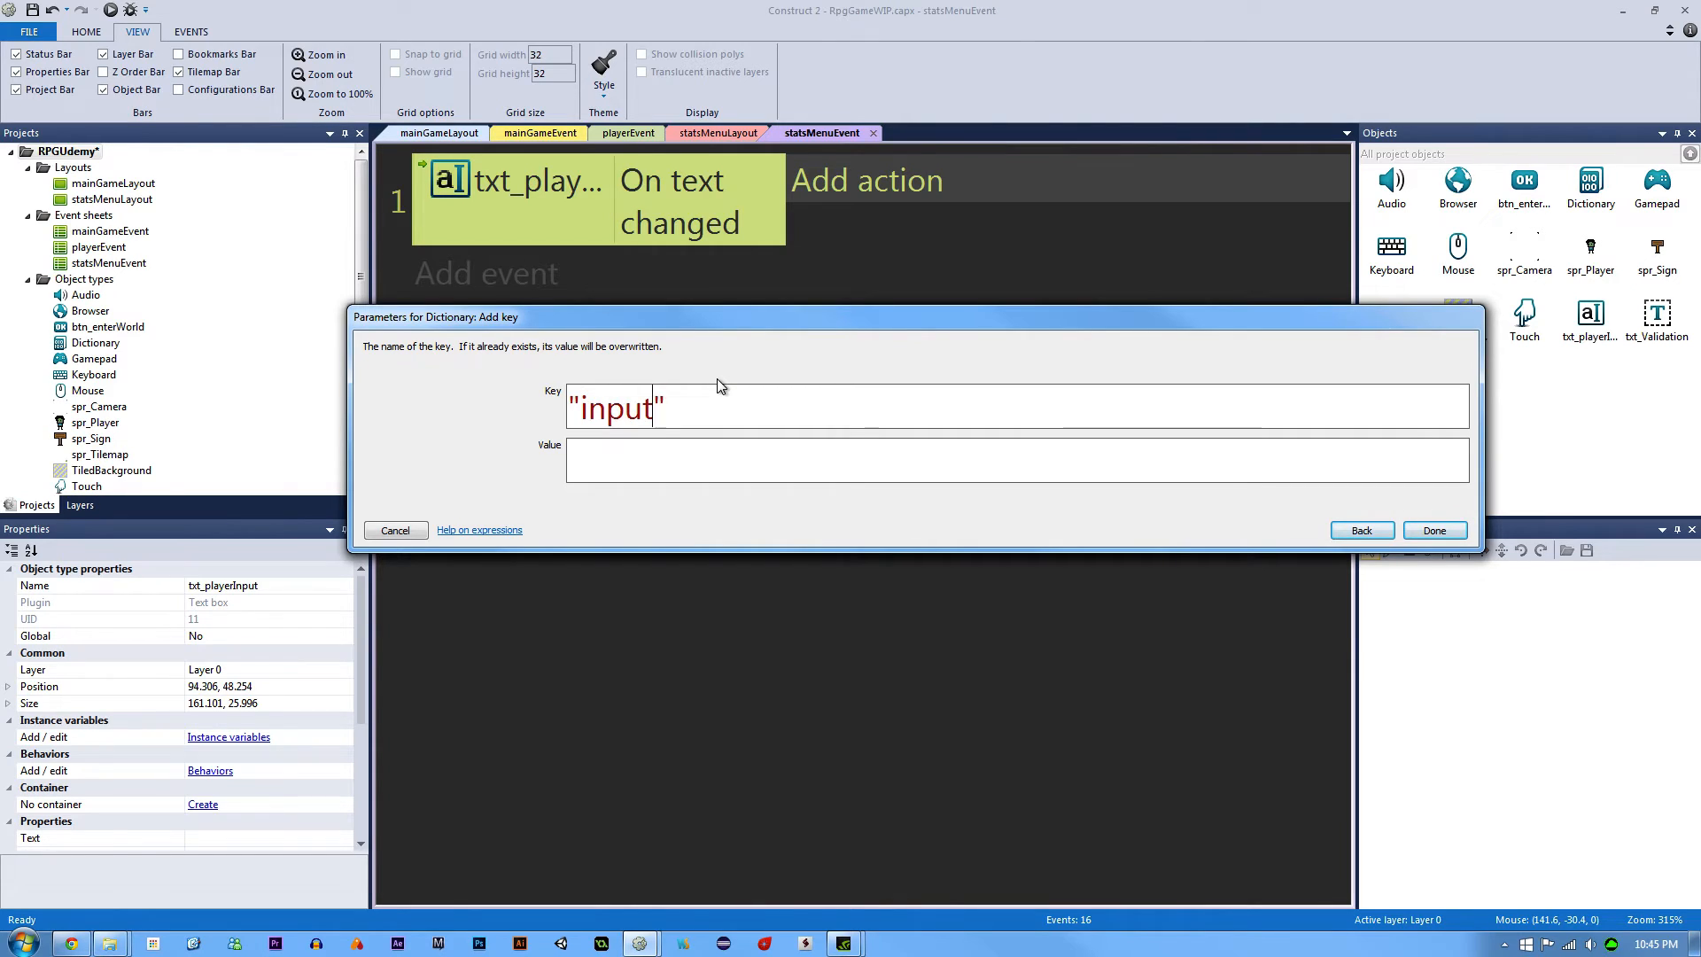
pyautogui.write('_Name')
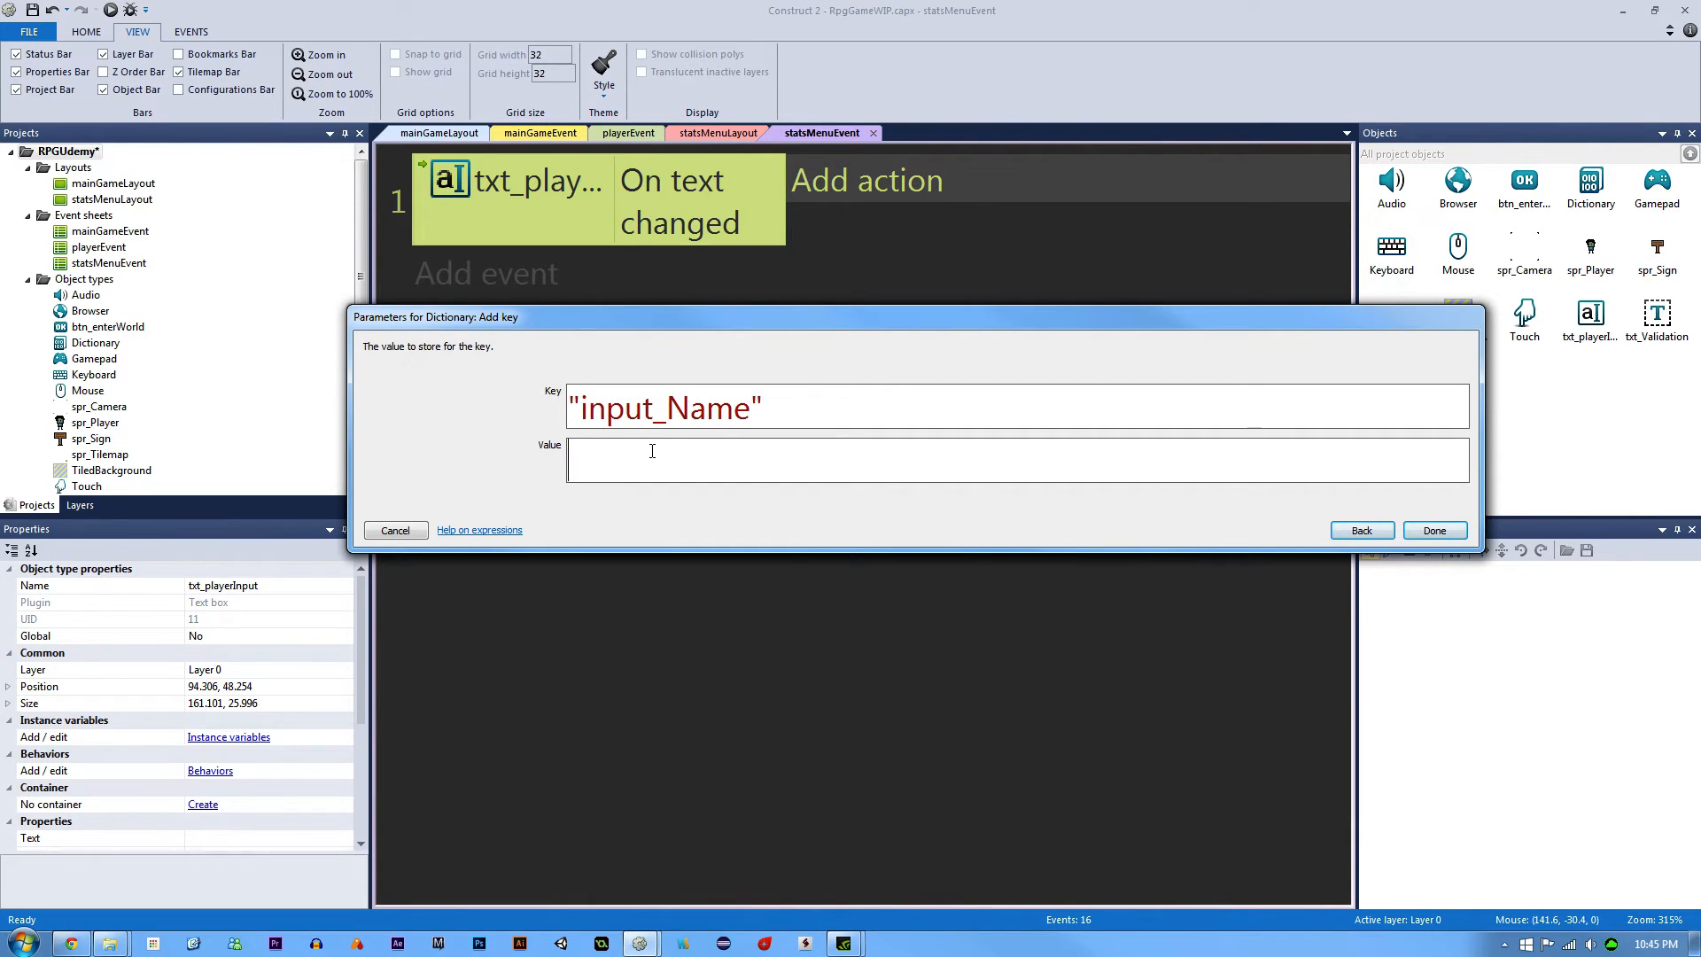
pyautogui.write('txt_playerInput.Text')
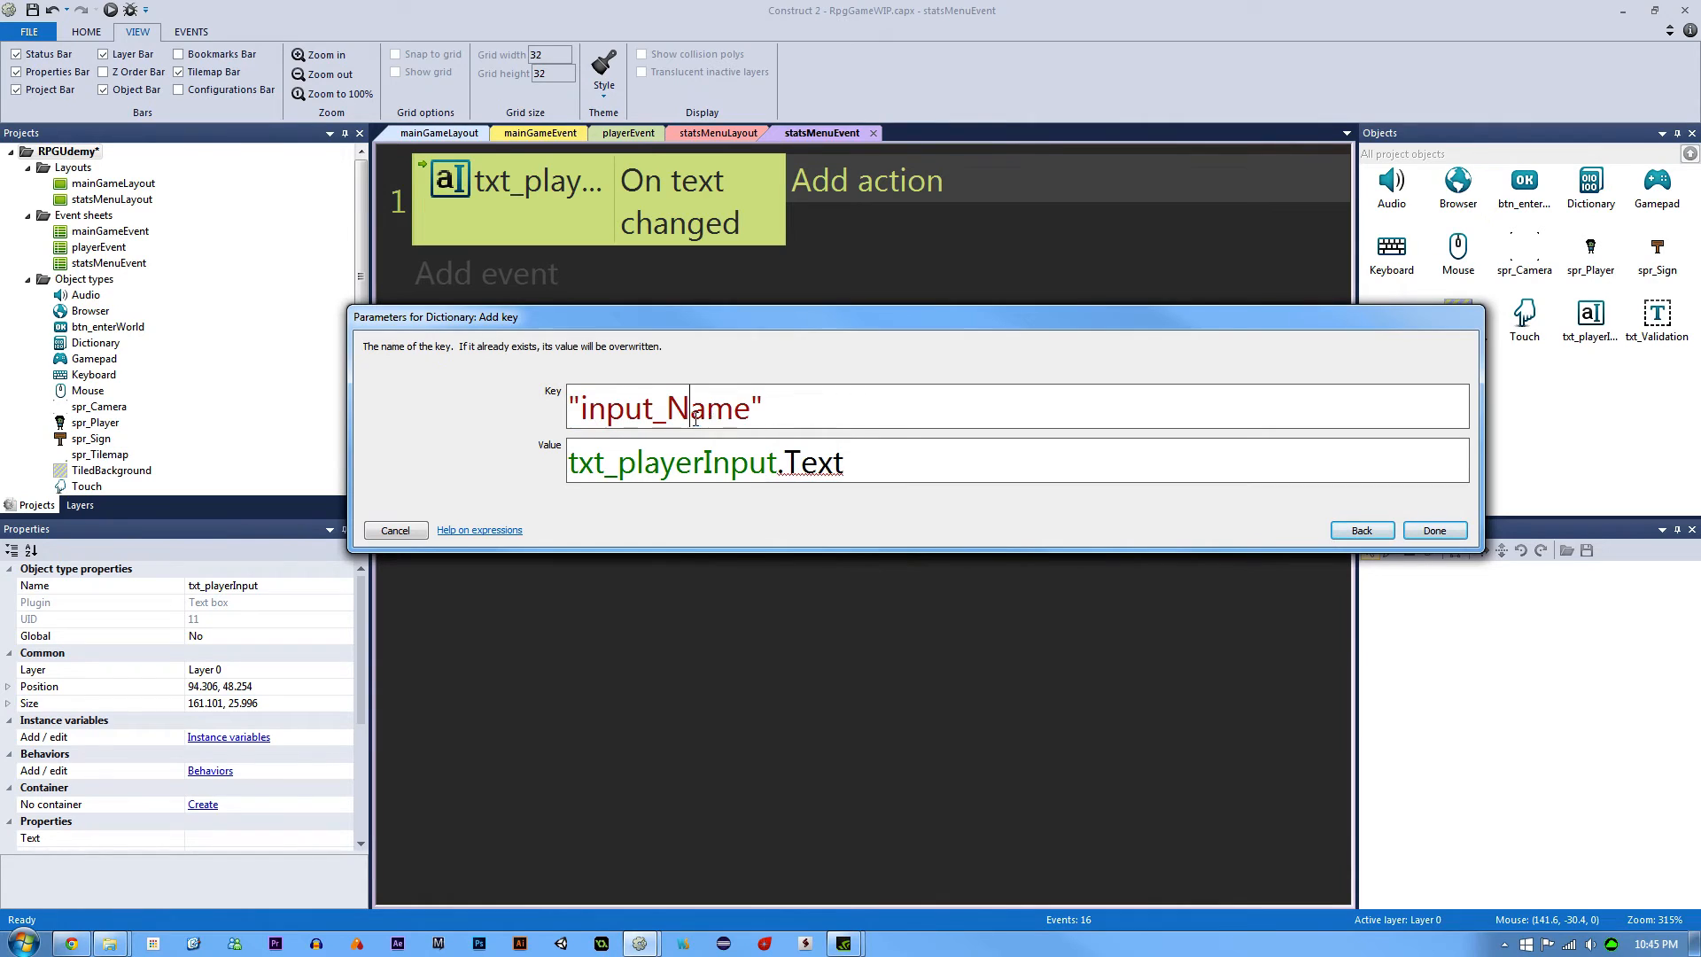
pyautogui.click(1434, 530)
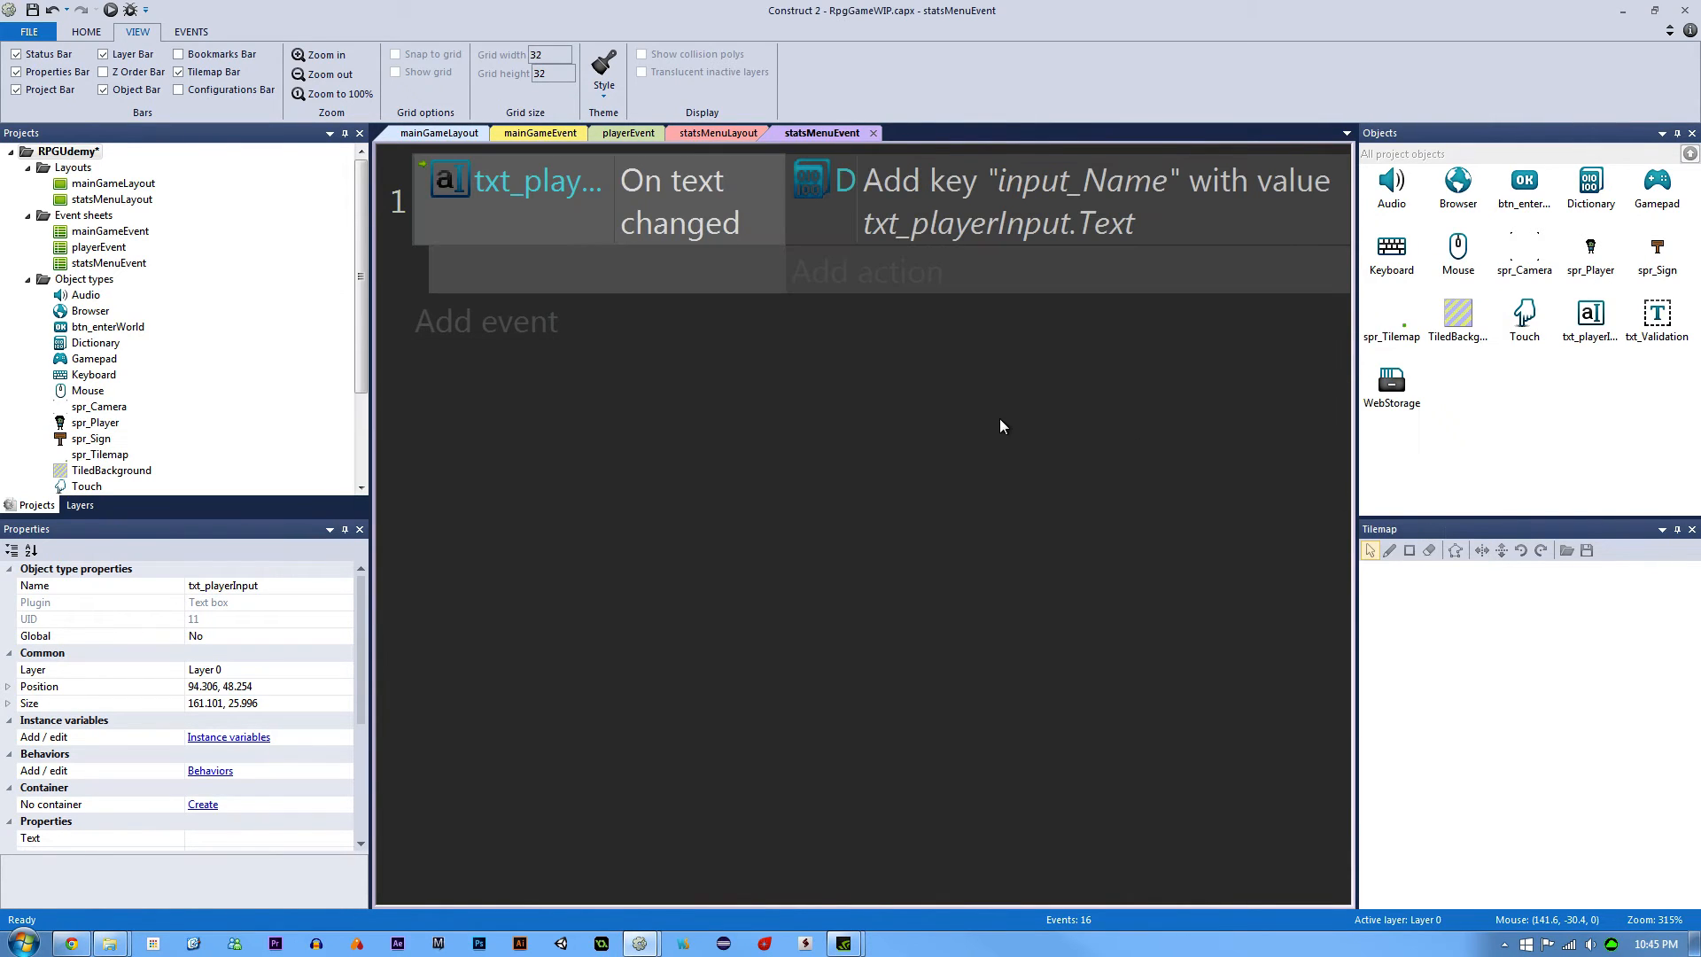
pyautogui.click(718, 133)
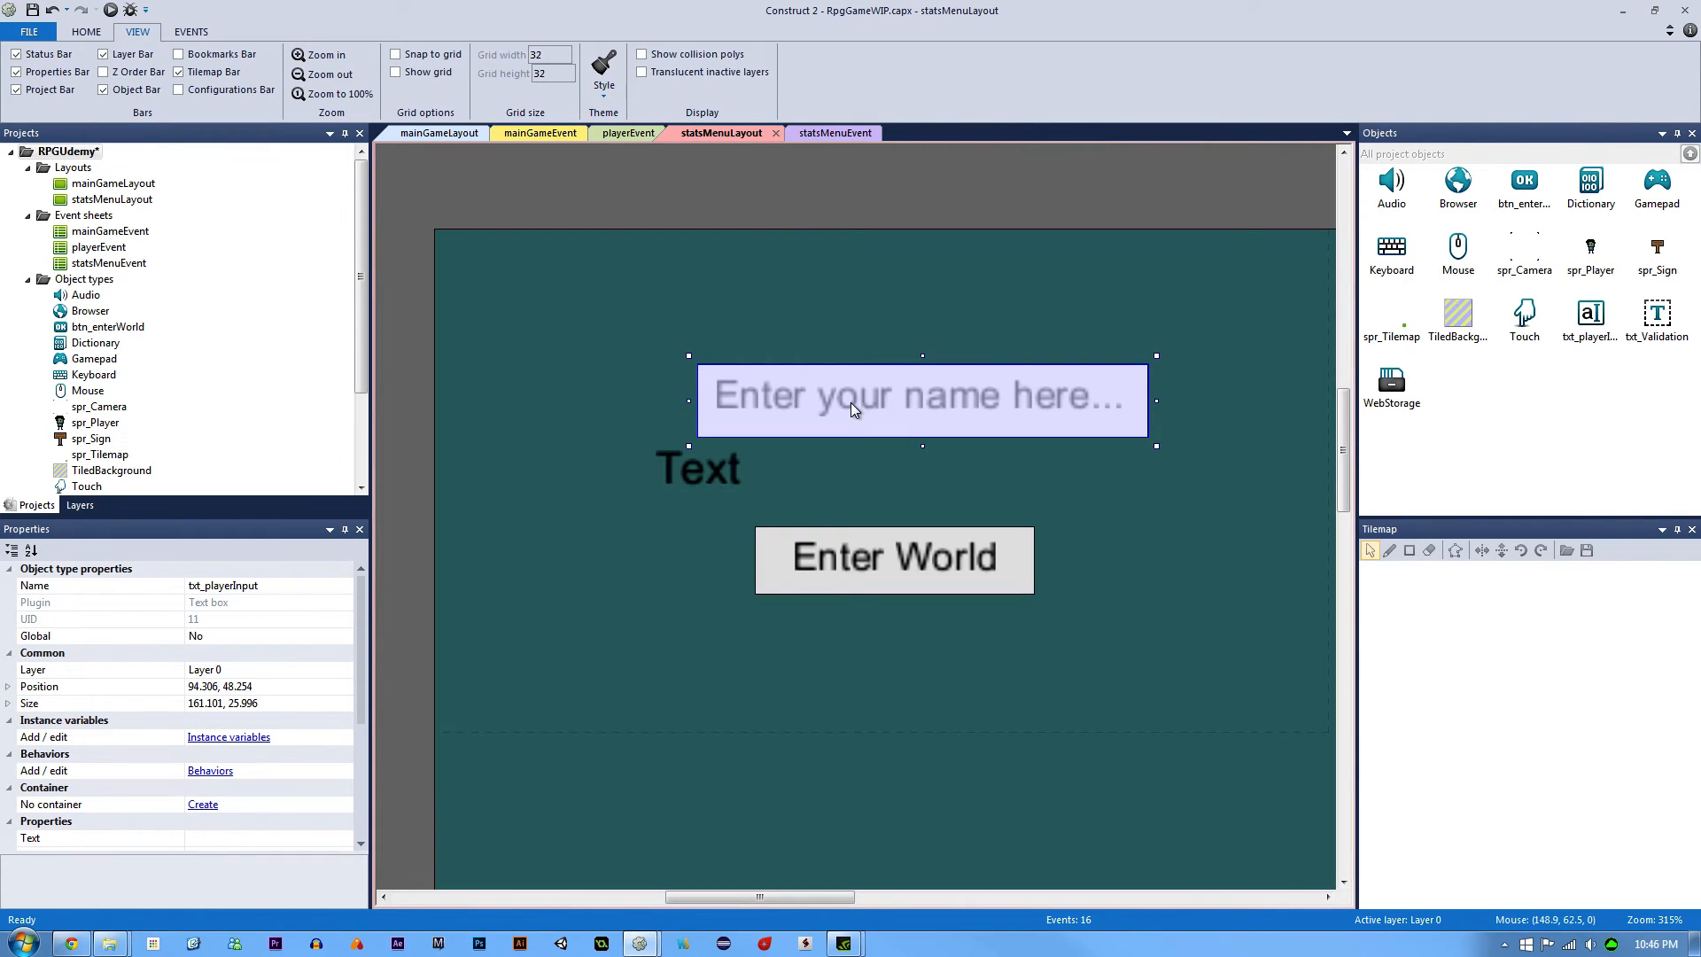
pyautogui.click(833, 132)
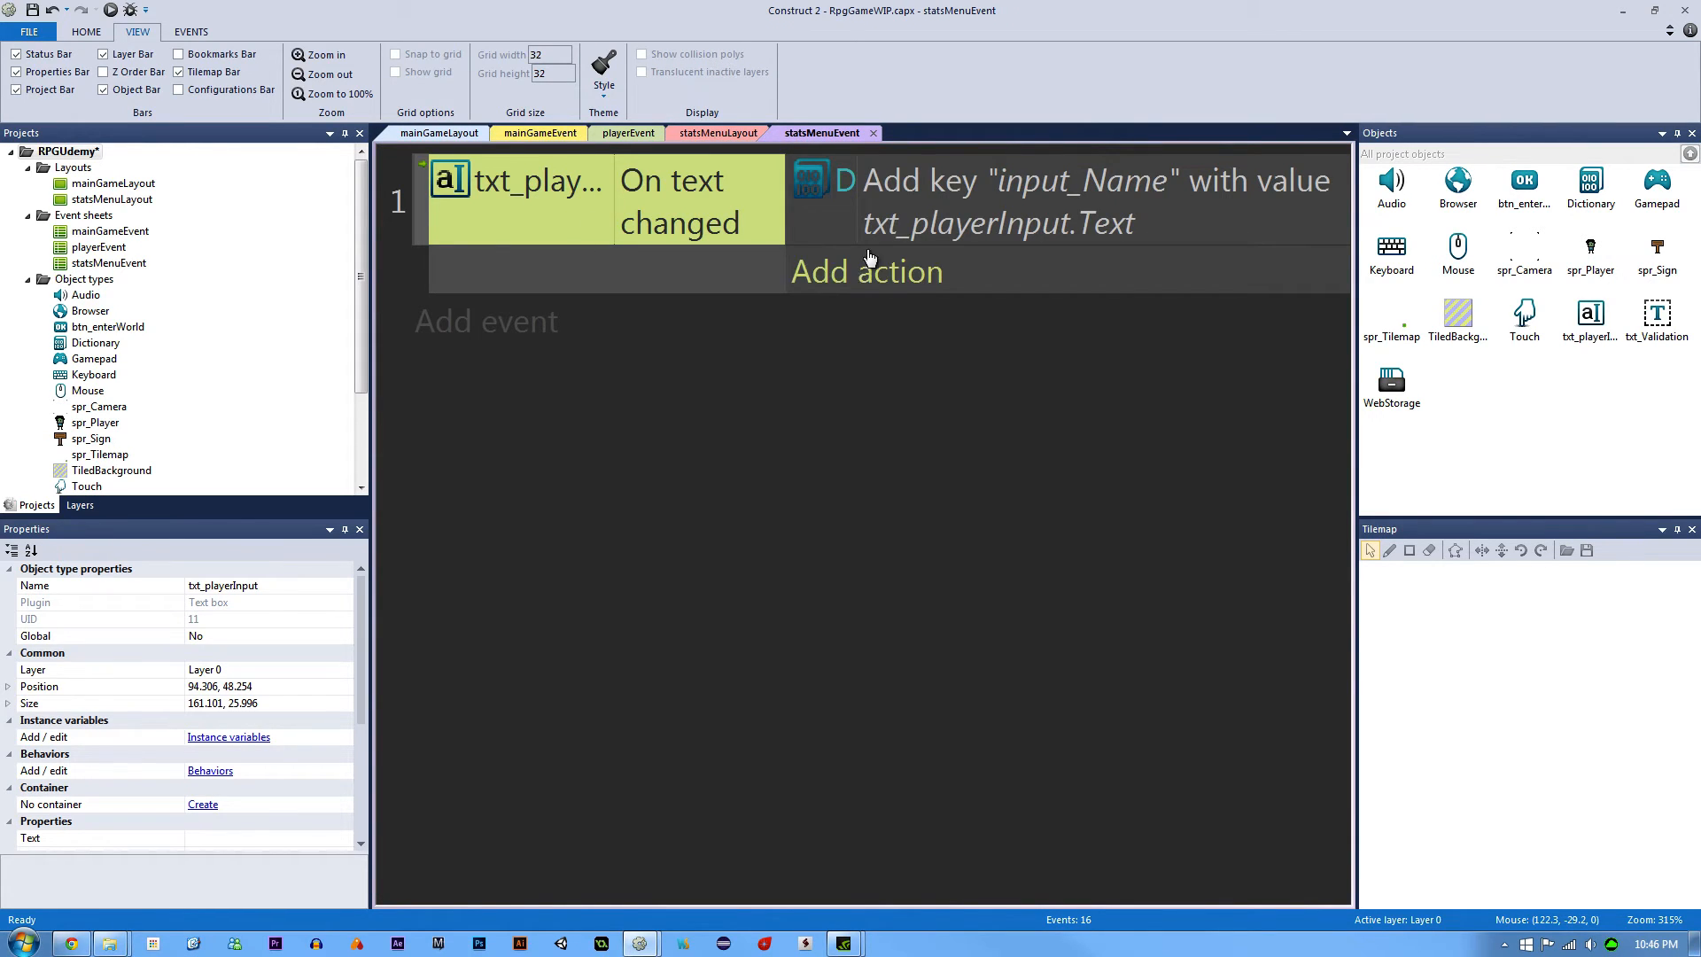
pyautogui.click(1085, 200)
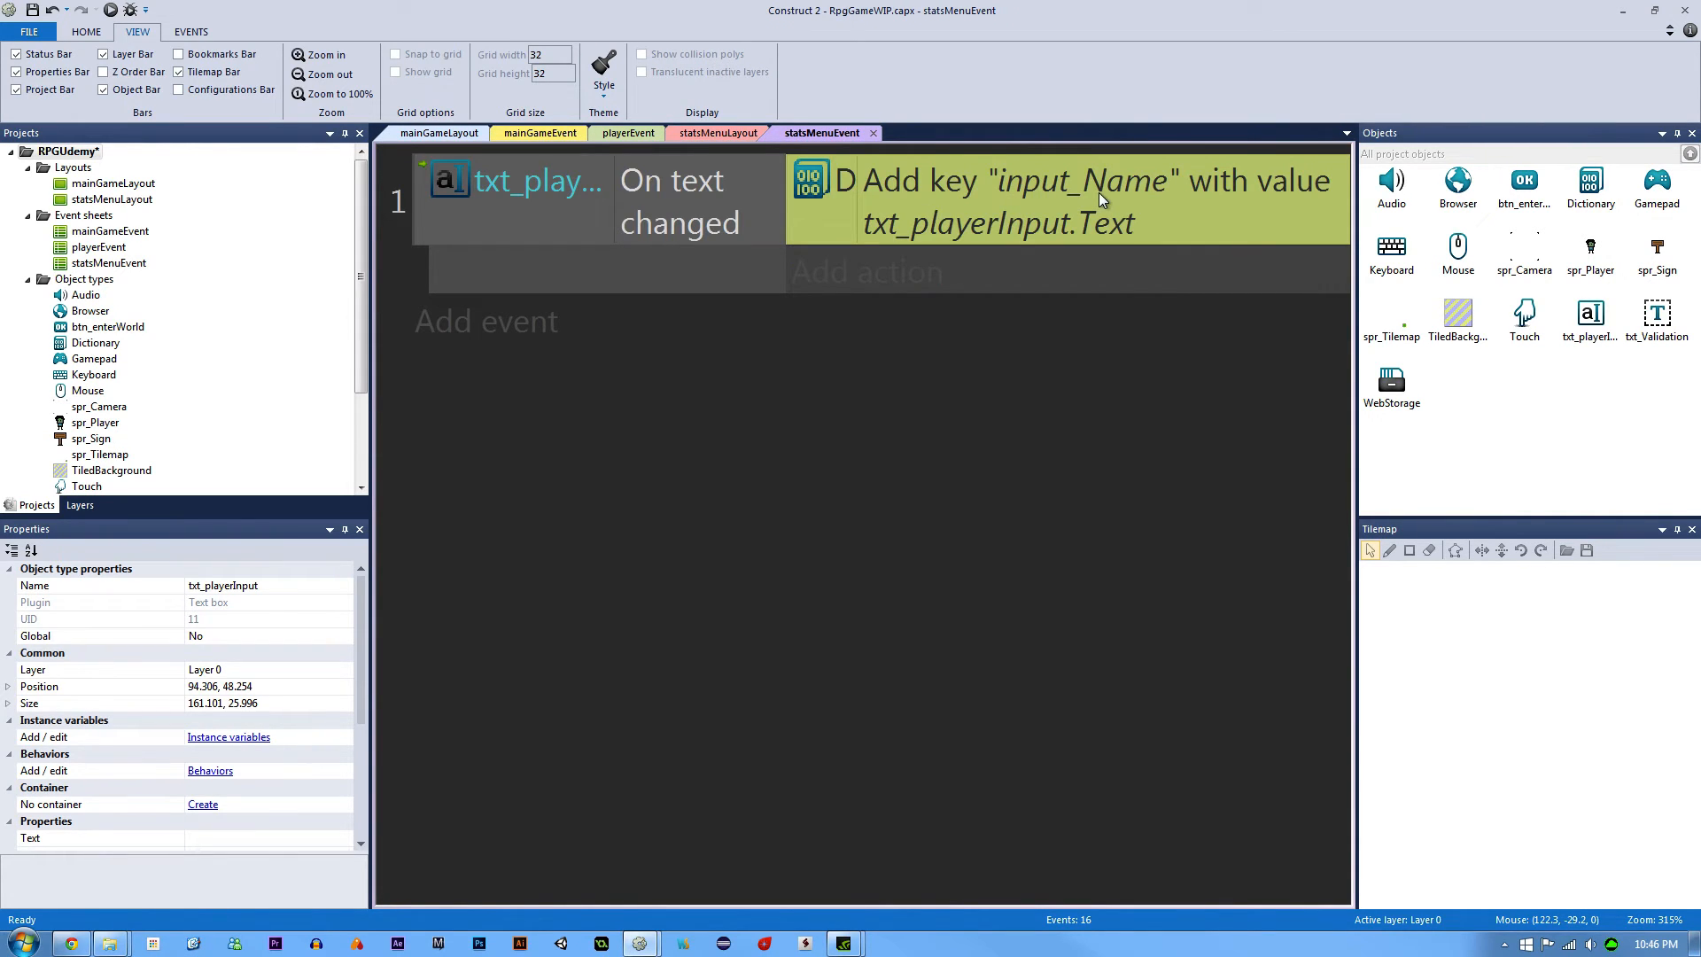
pyautogui.click(715, 133)
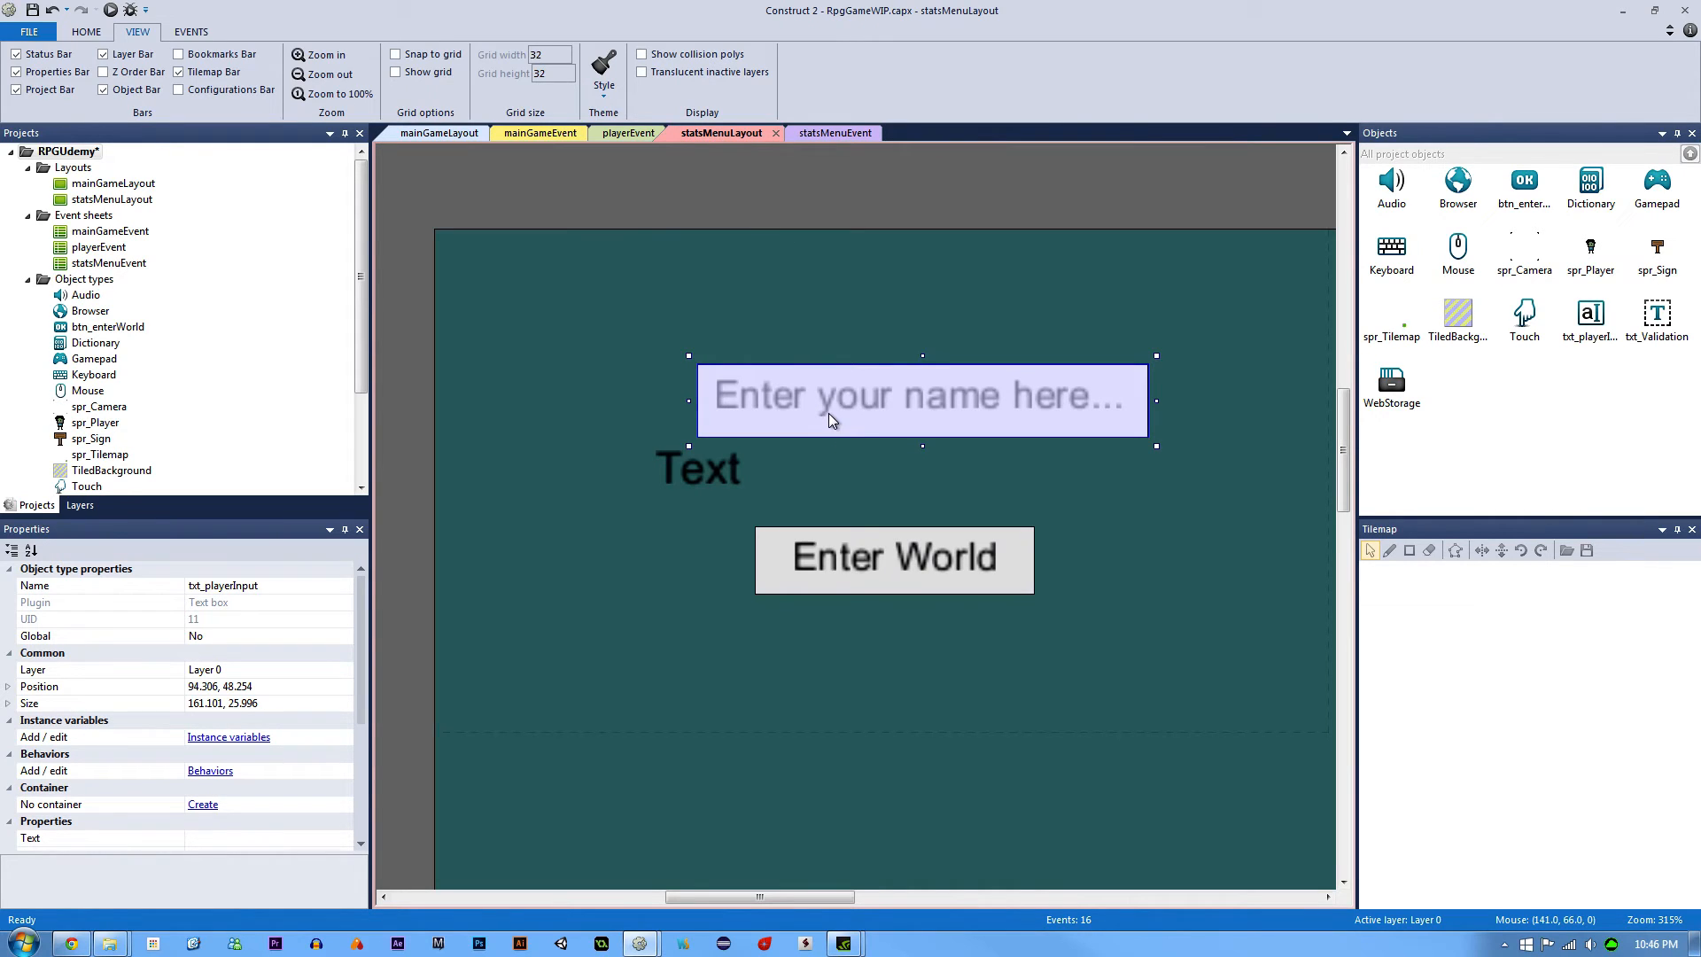
pyautogui.moveTo(797, 235)
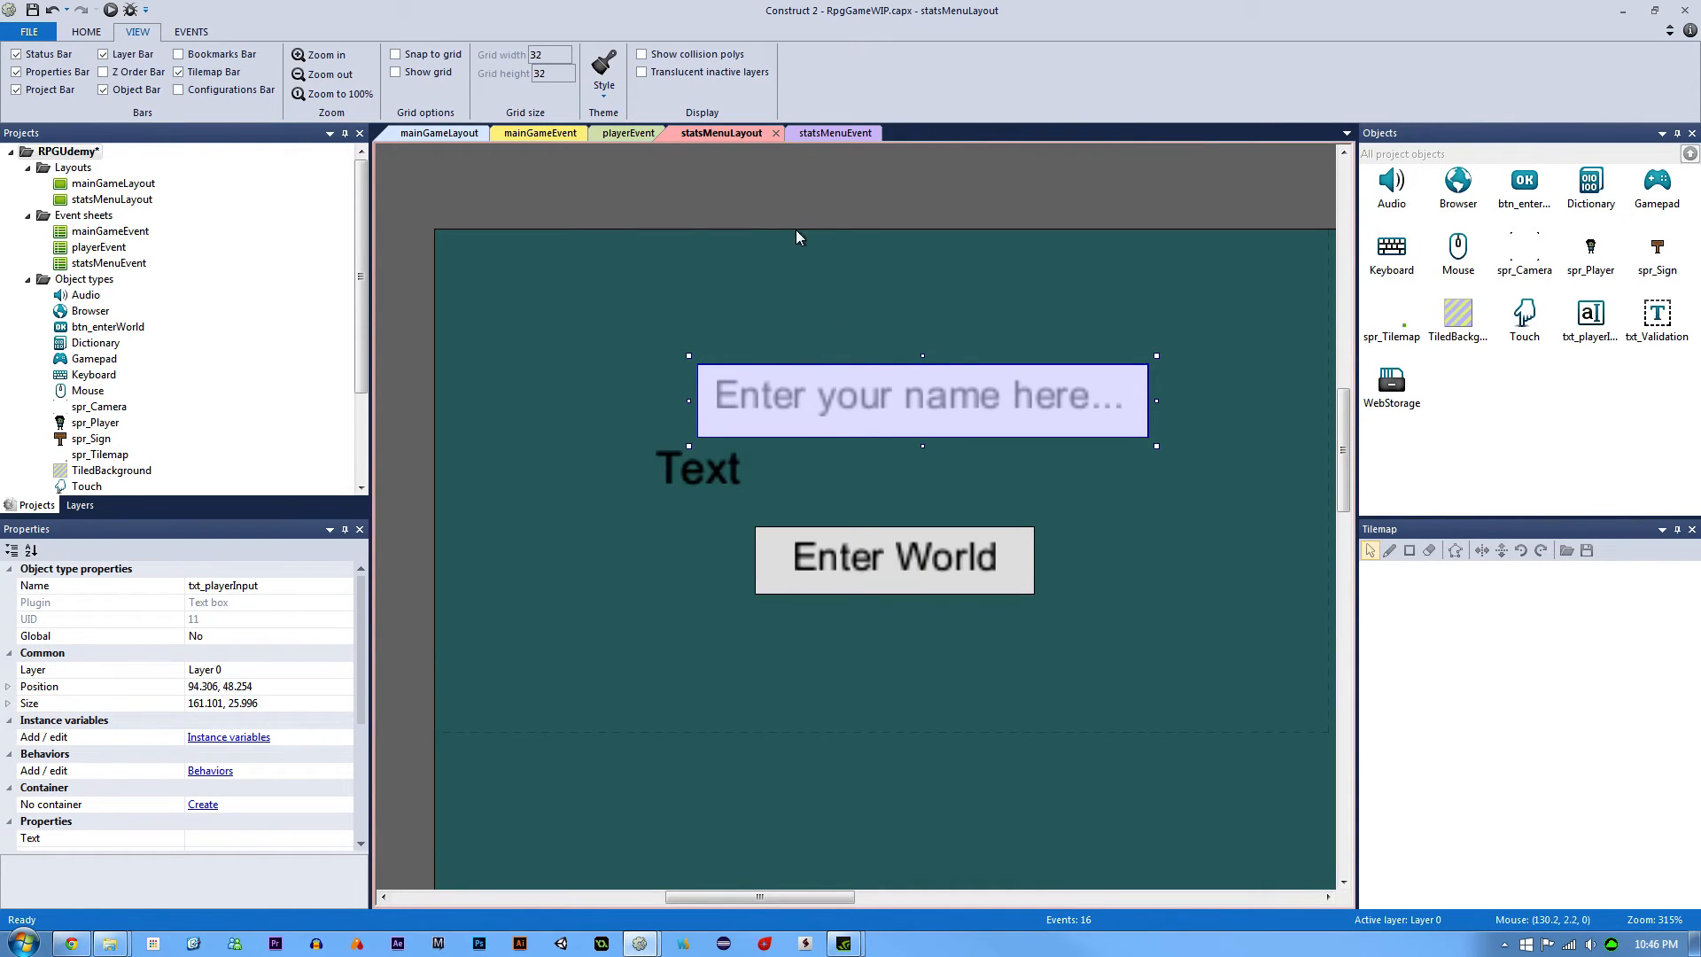
pyautogui.click(797, 236)
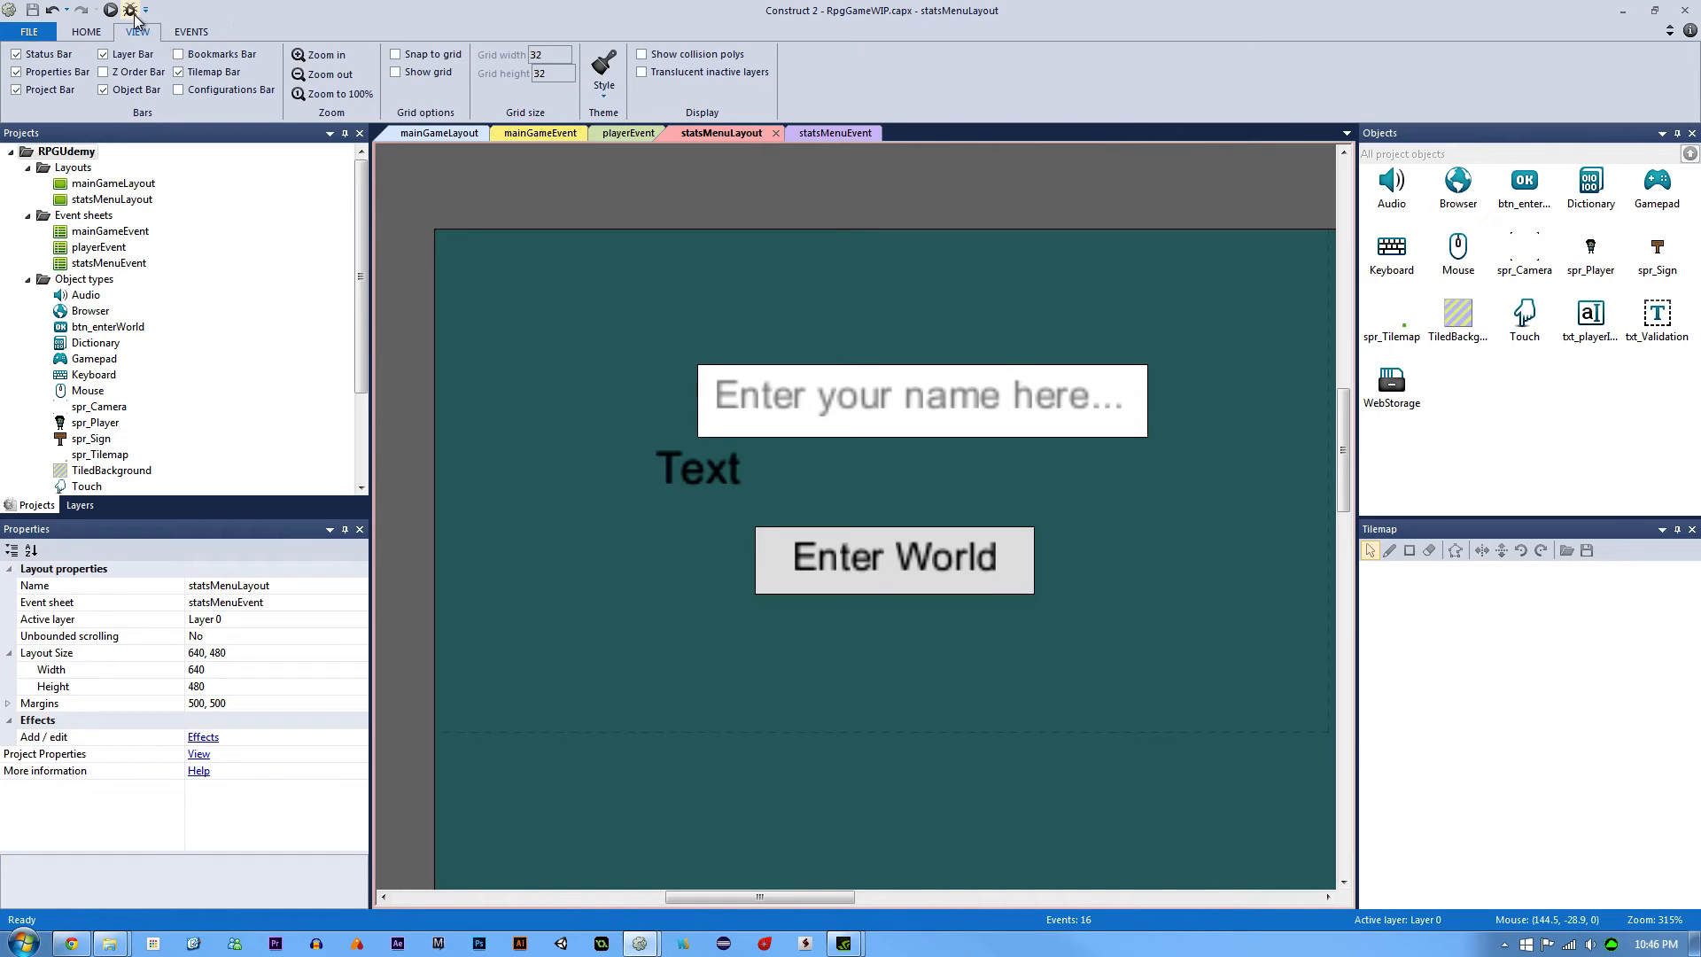
# Step: Run in the debugger and type names (Jeremy..., Test) to watch input_Name update live
pyautogui.click(114, 10)
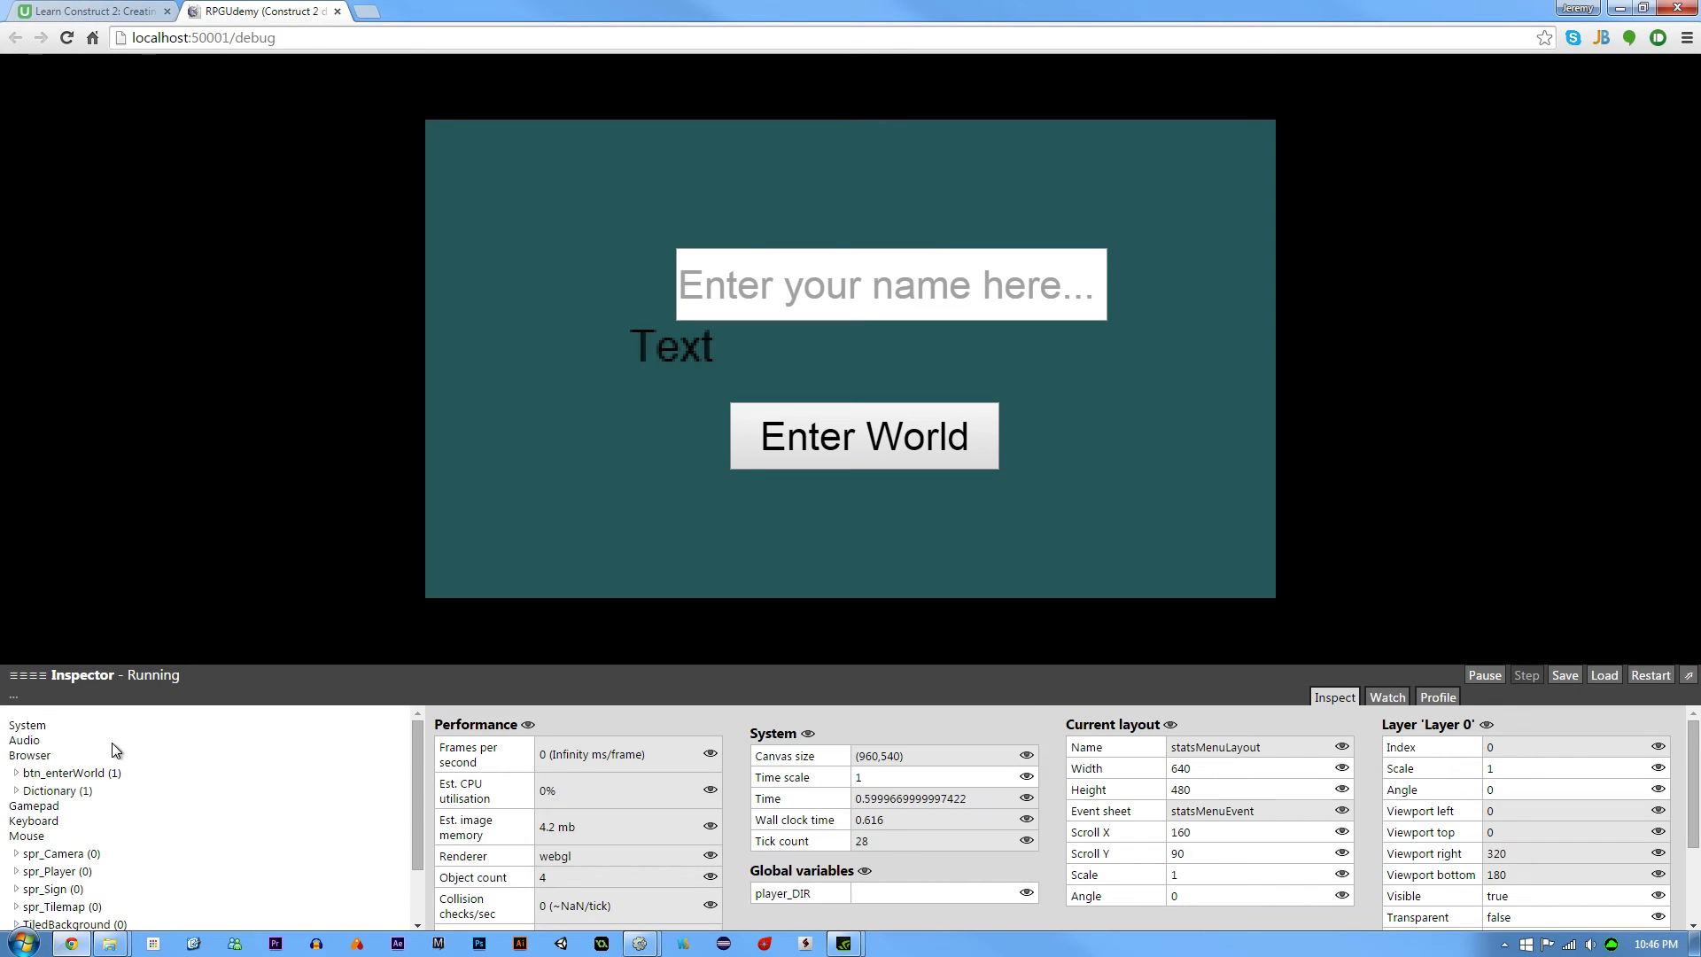
pyautogui.click(47, 790)
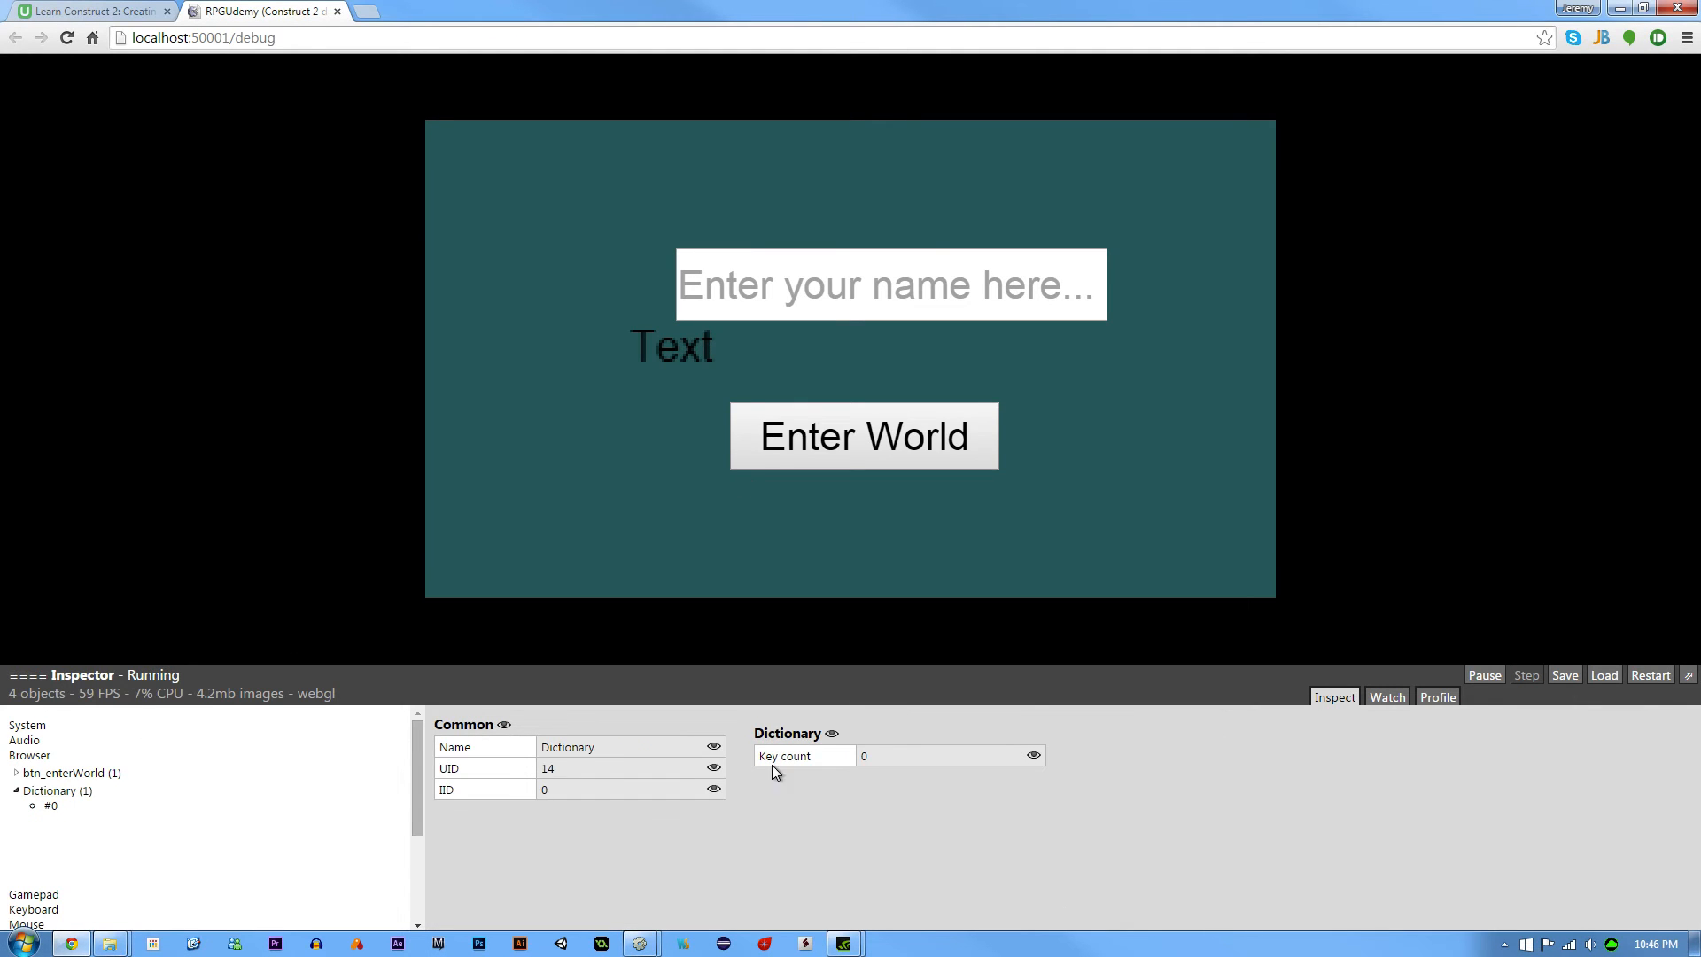
pyautogui.moveTo(865, 780)
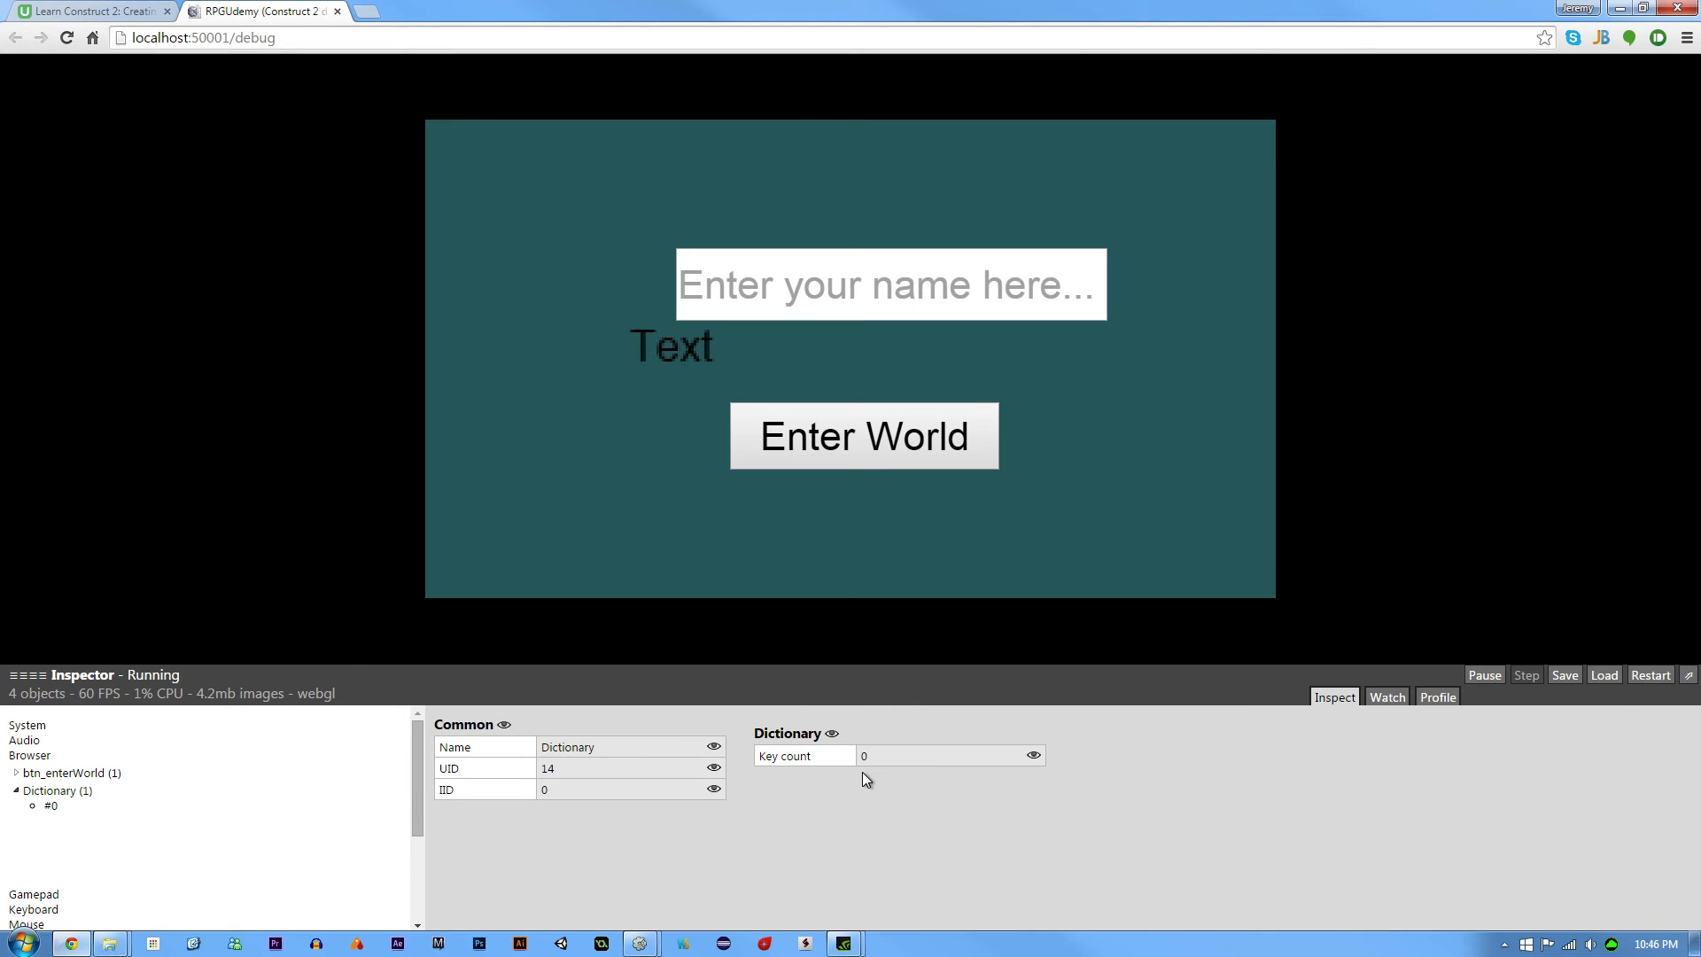
pyautogui.moveTo(775, 273)
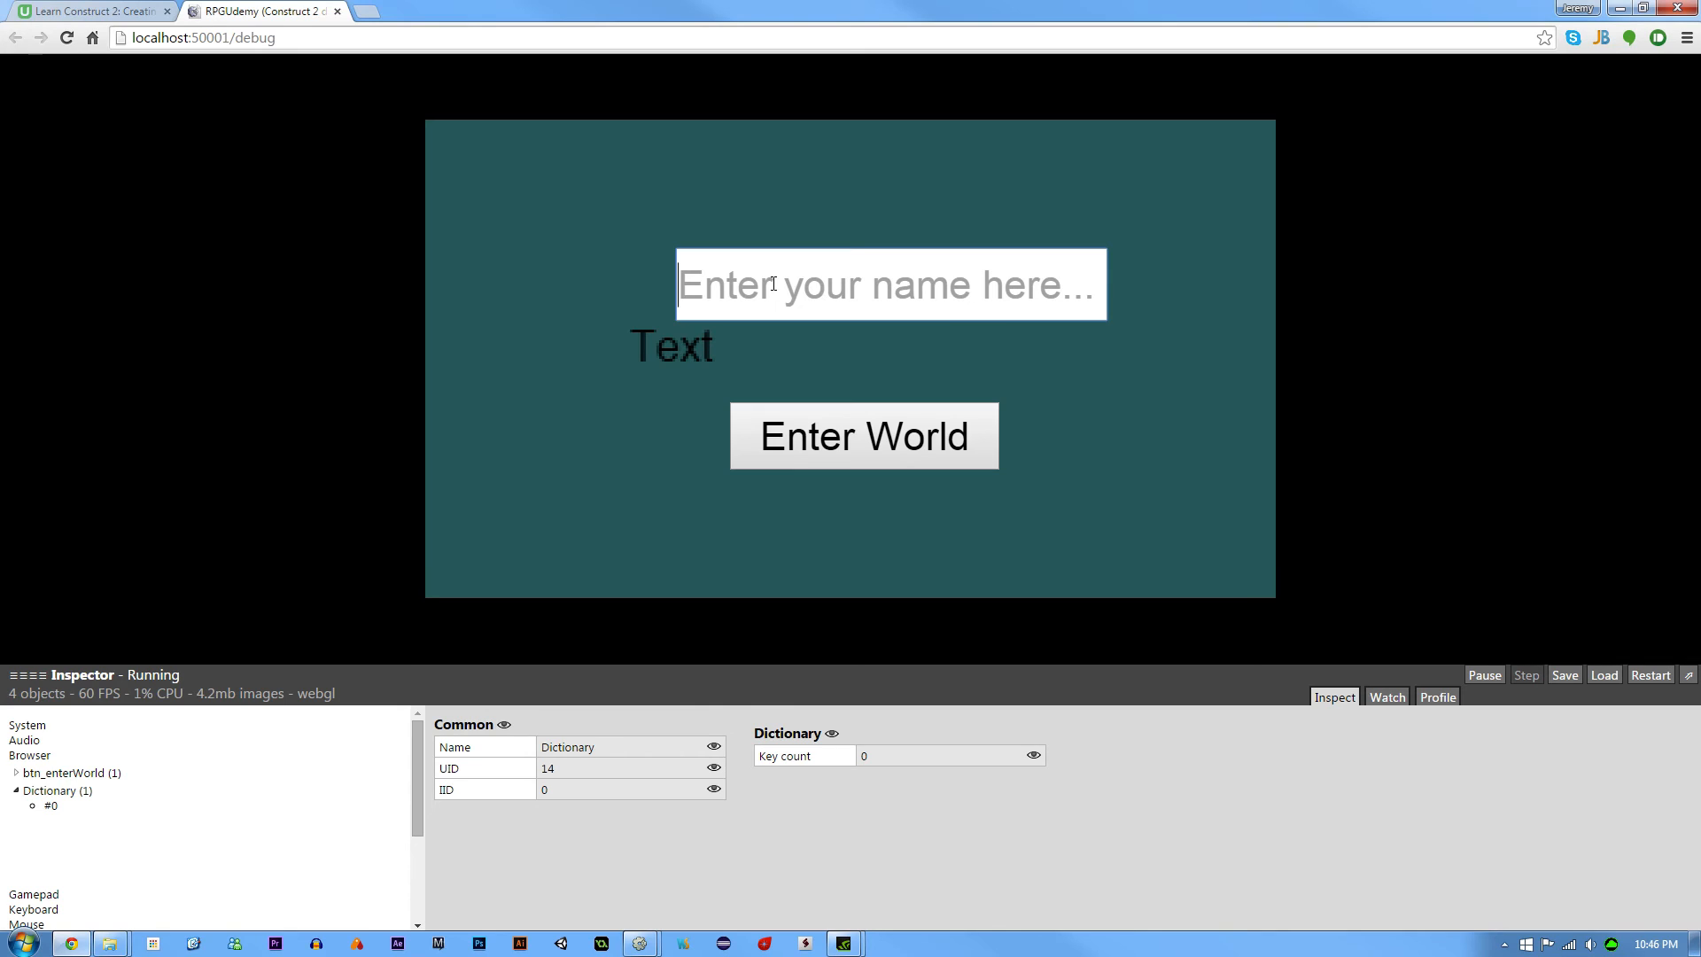
pyautogui.write('Jere')
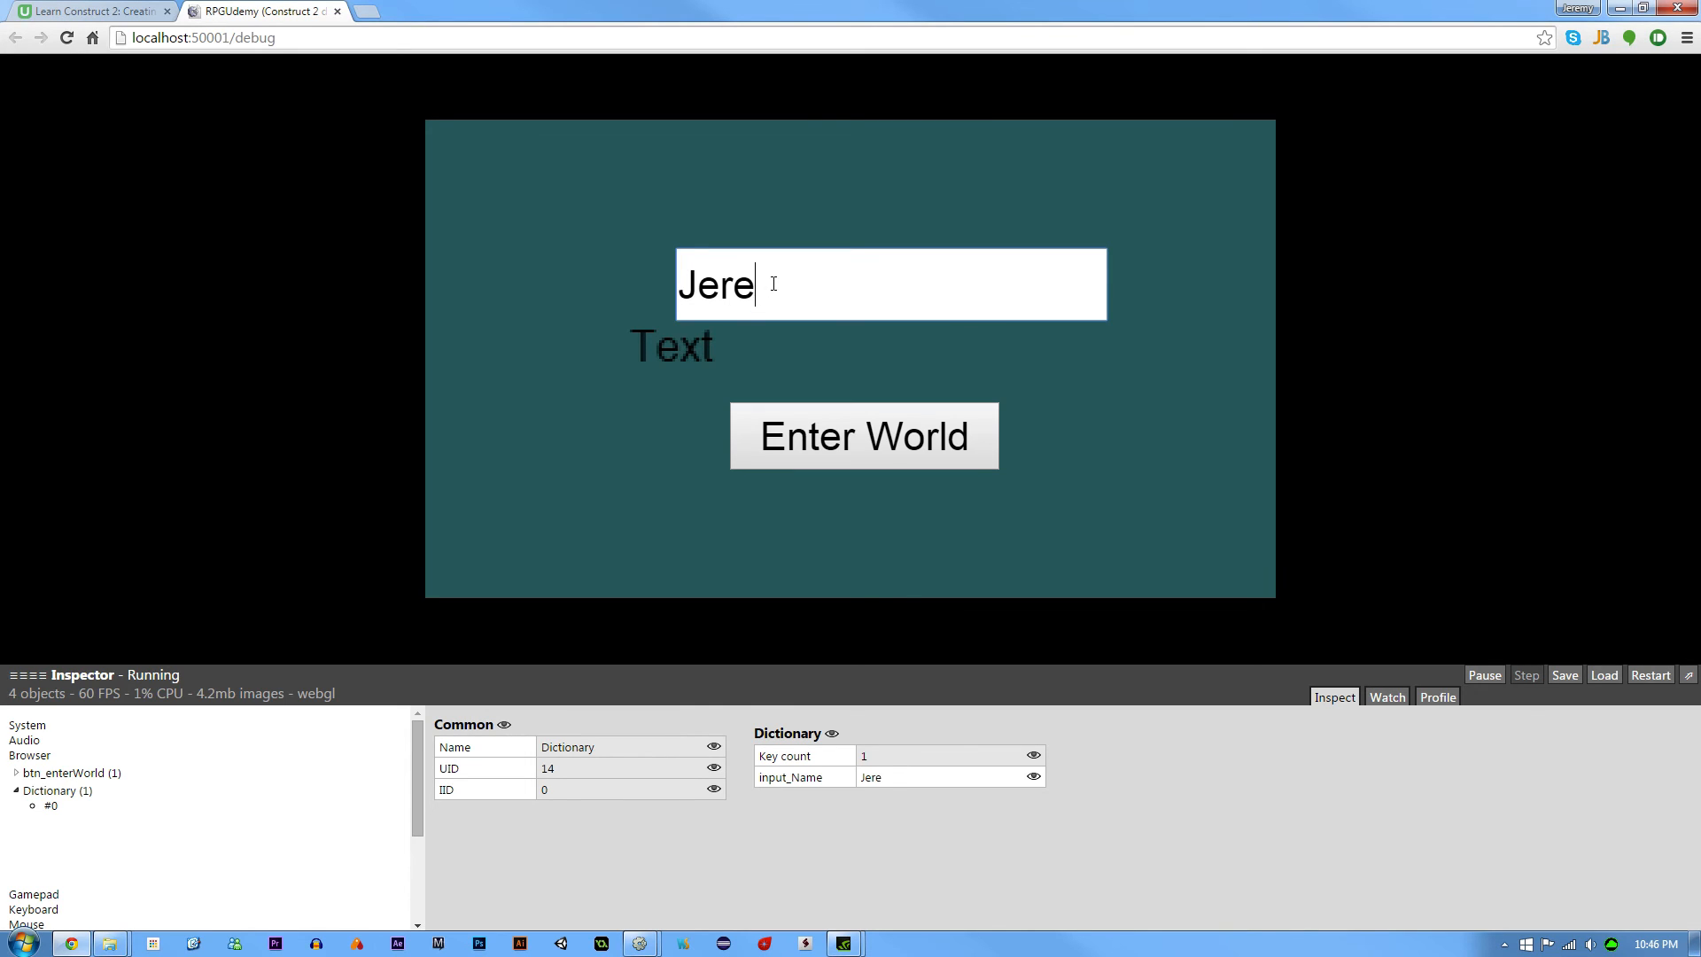
pyautogui.write('my')
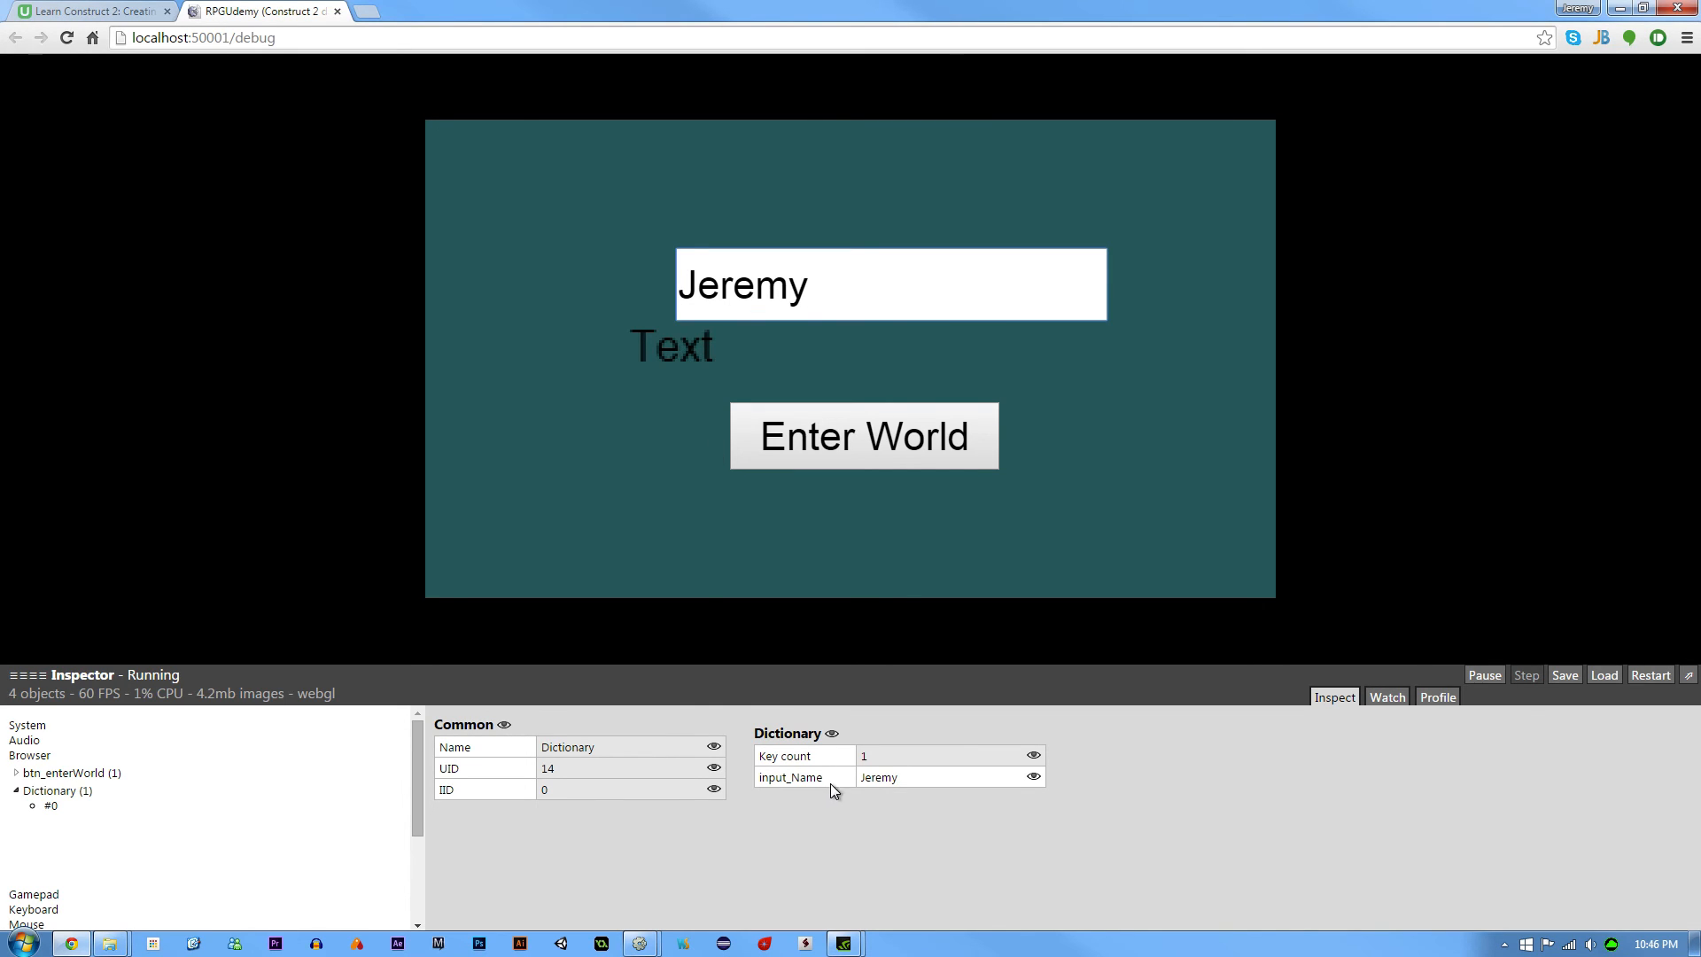
pyautogui.moveTo(909, 789)
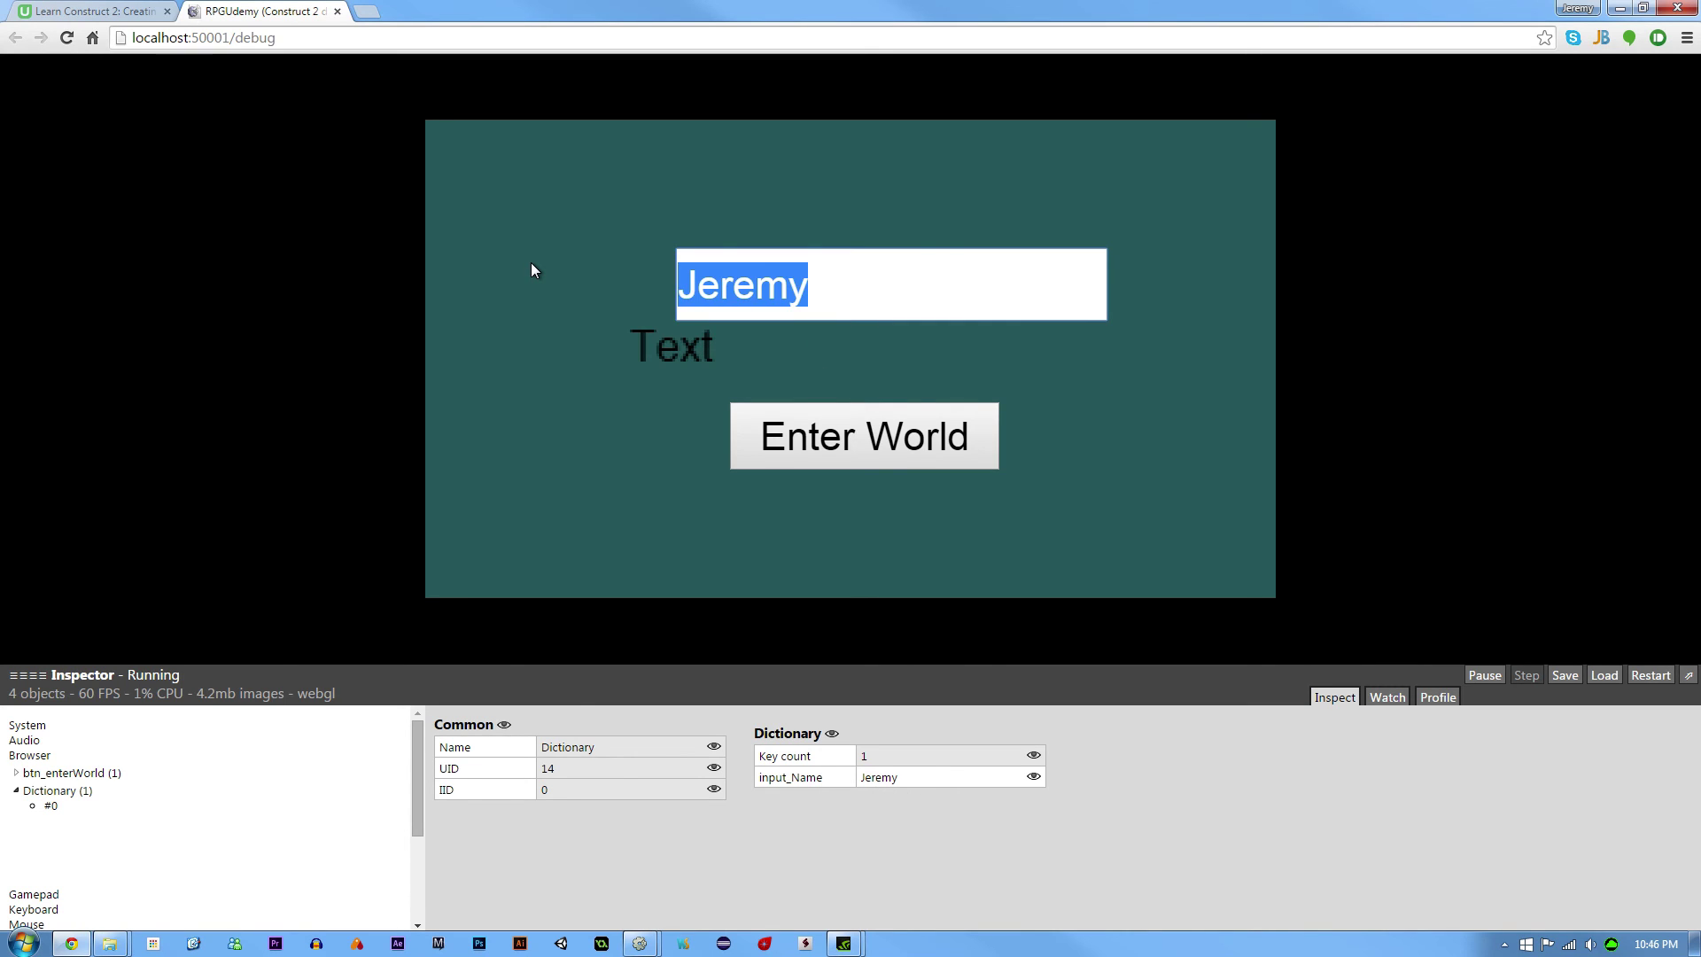
pyautogui.write('a')
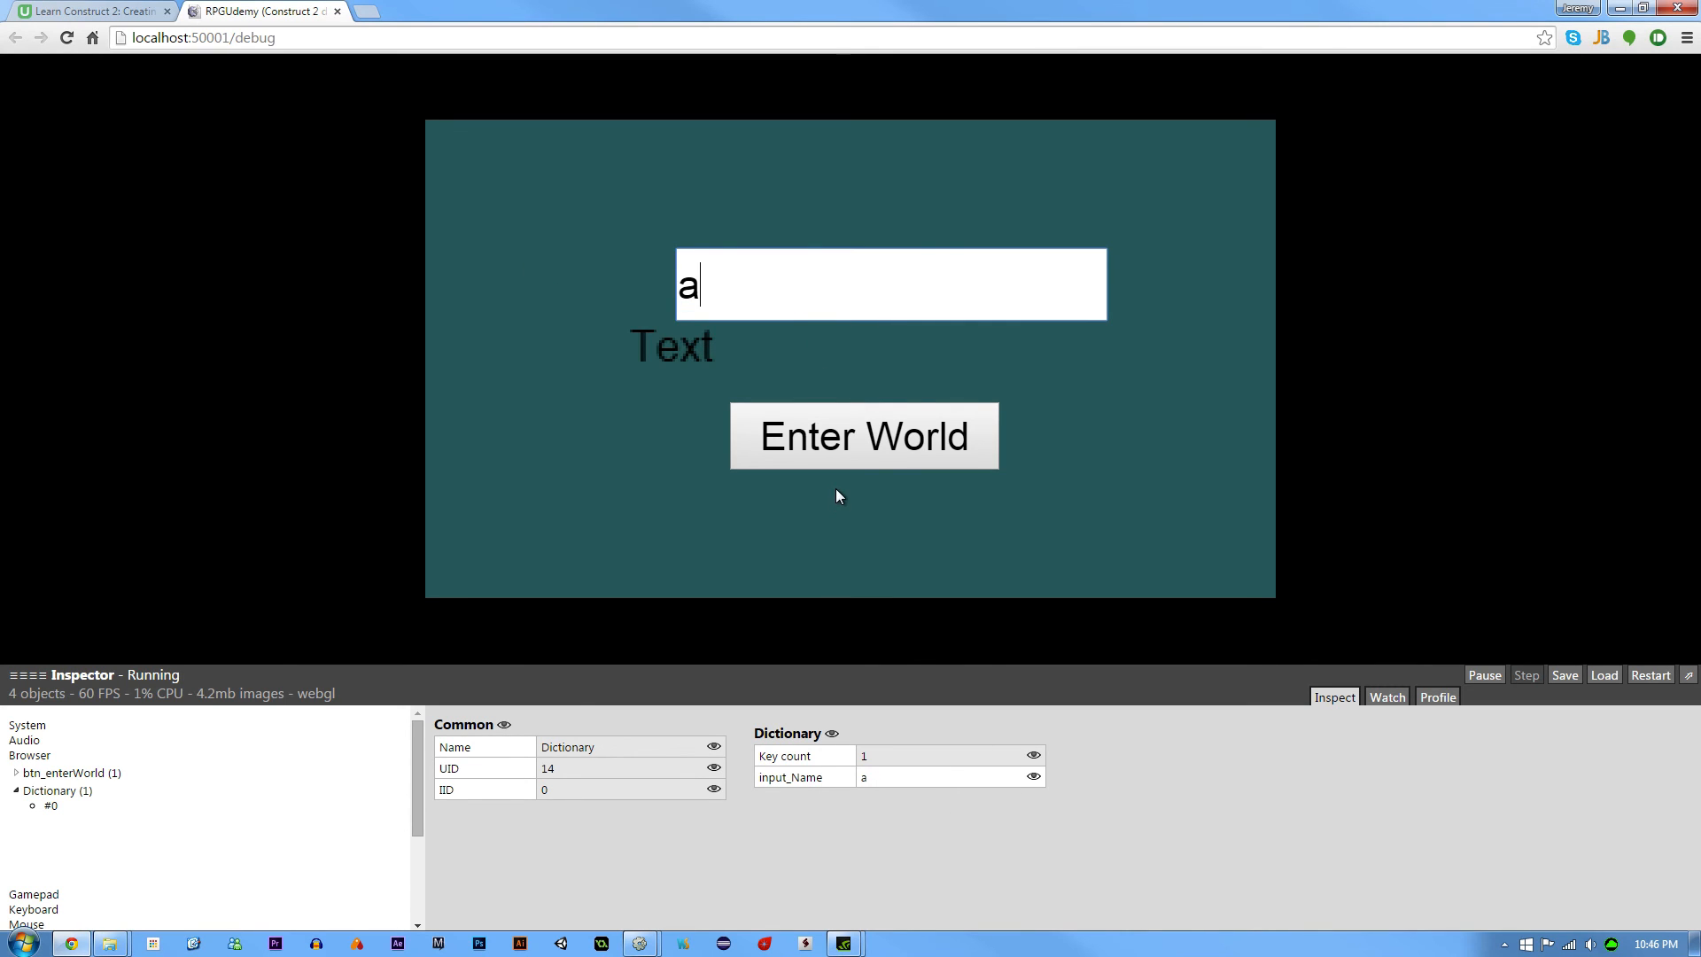
pyautogui.write('stes')
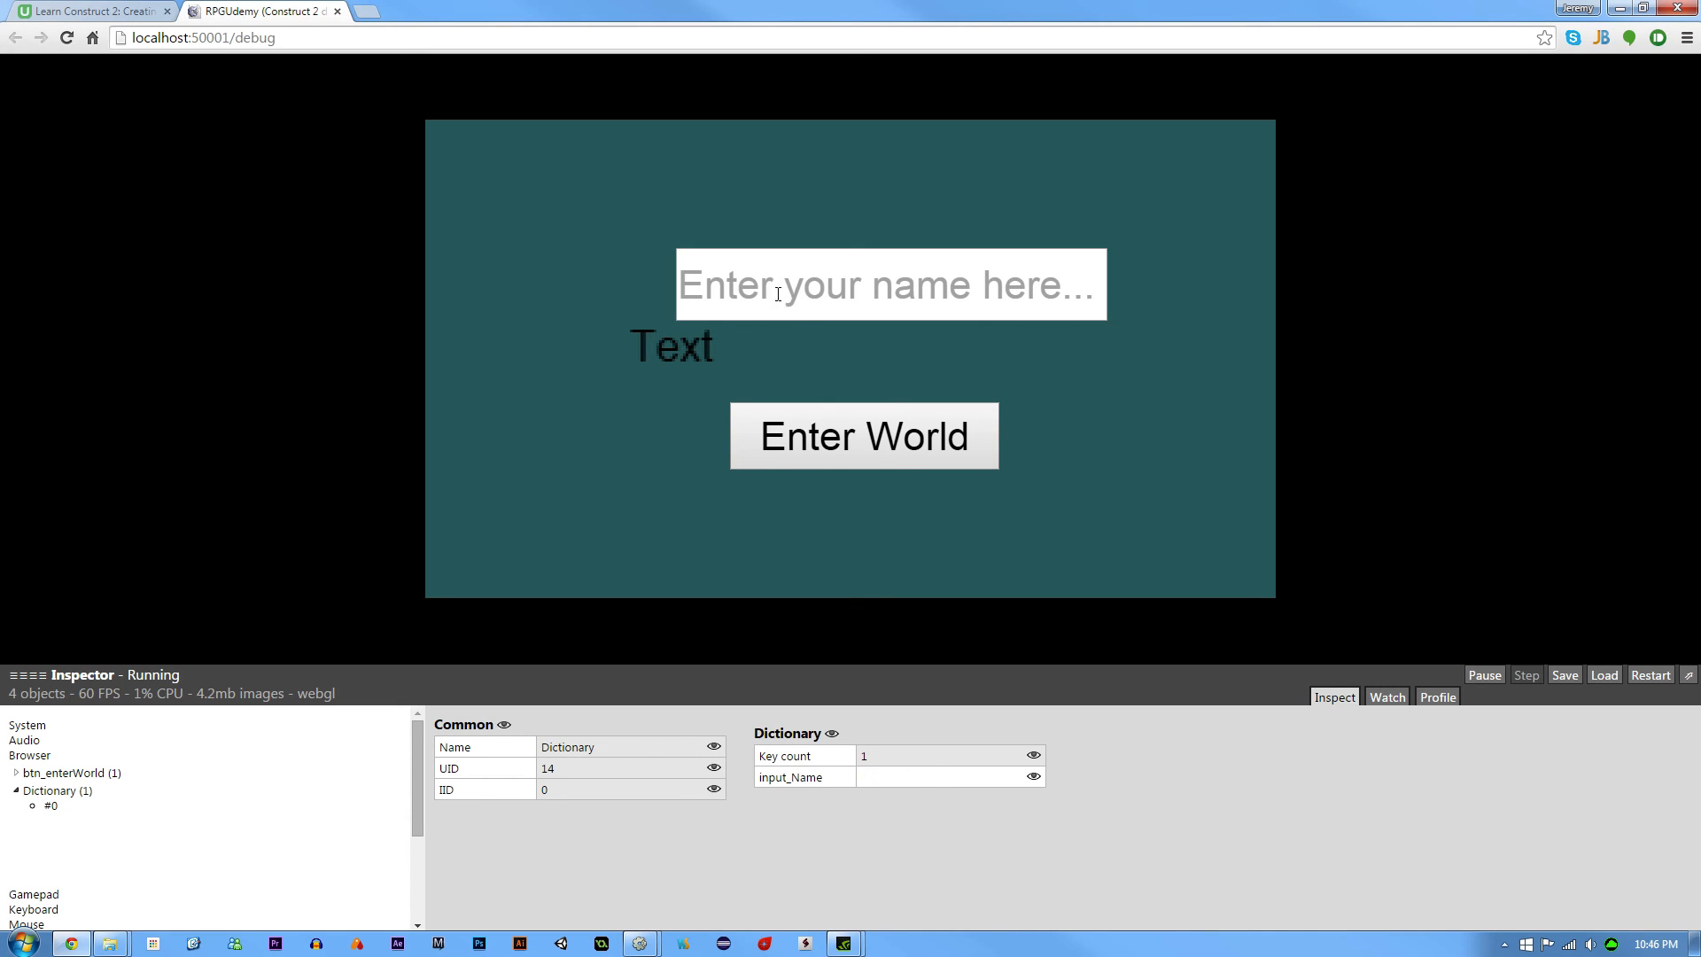
pyautogui.moveTo(940, 748)
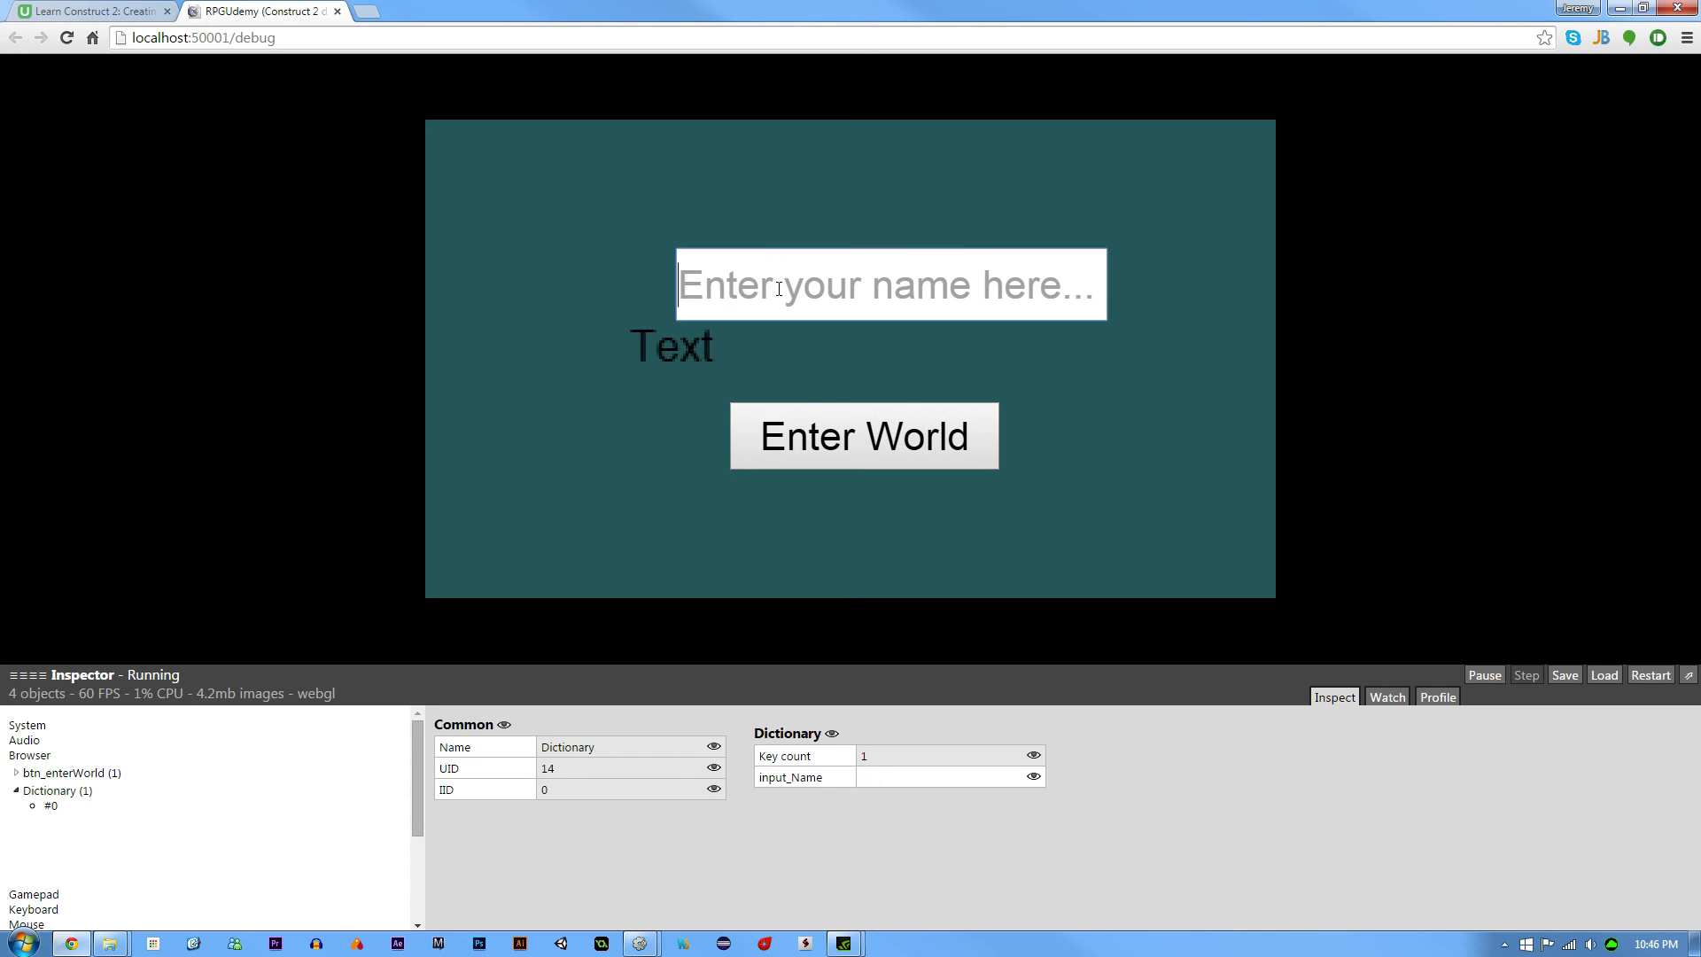
pyautogui.write('Test')
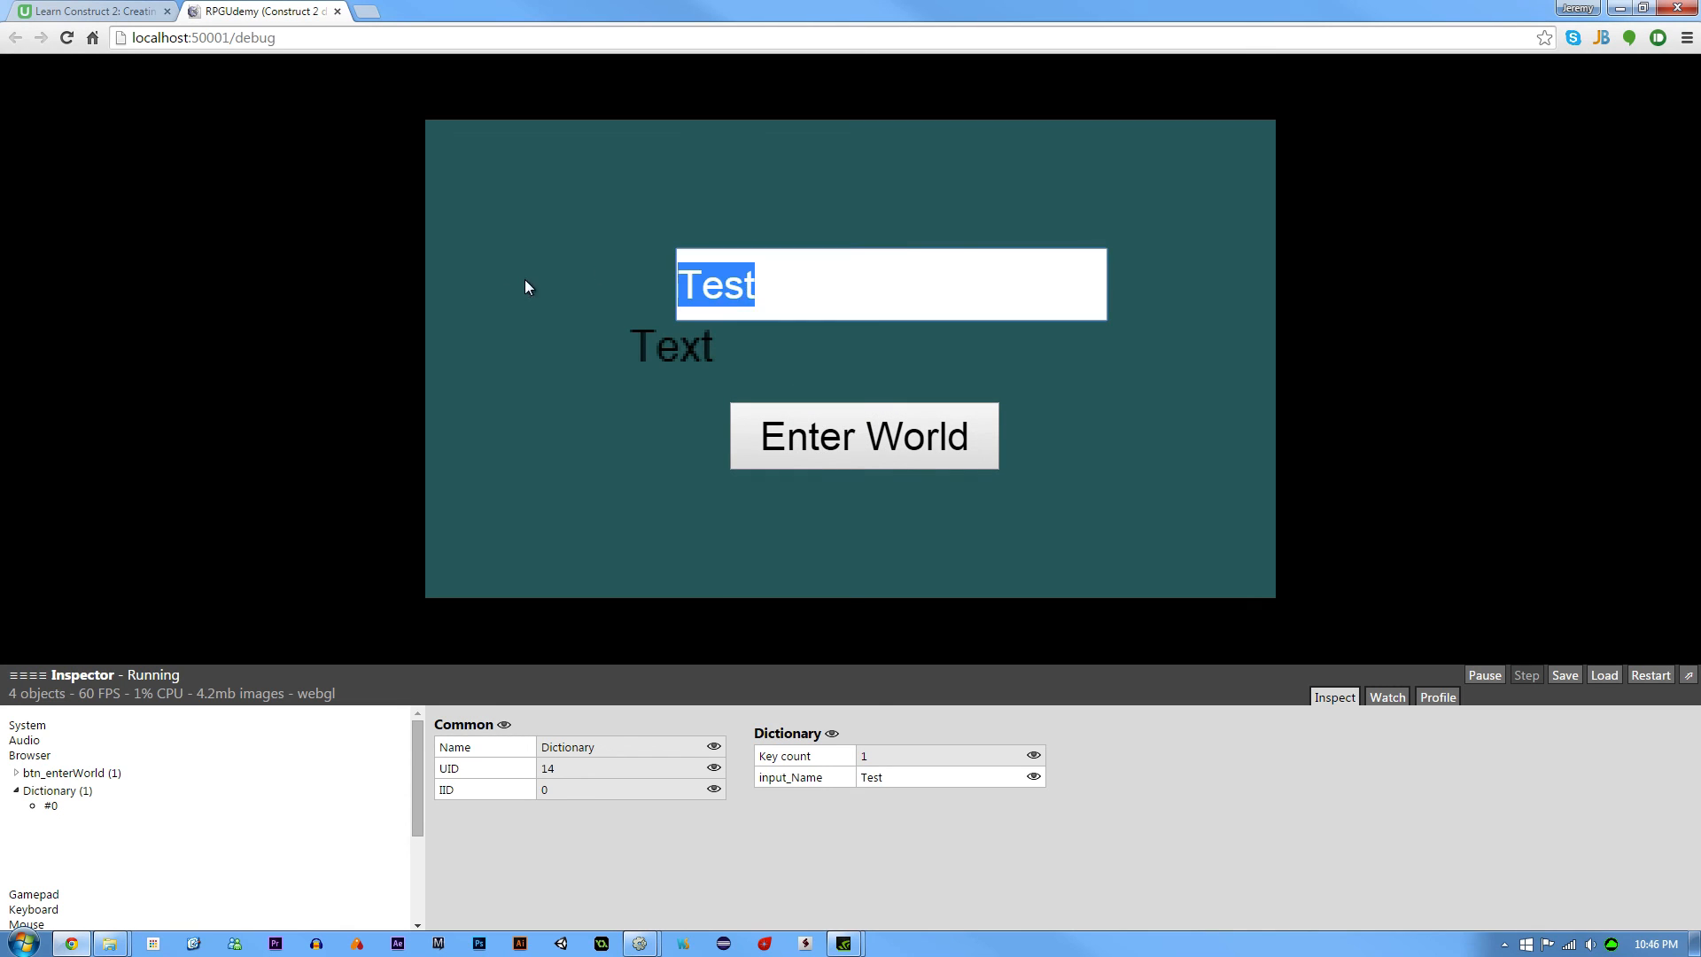